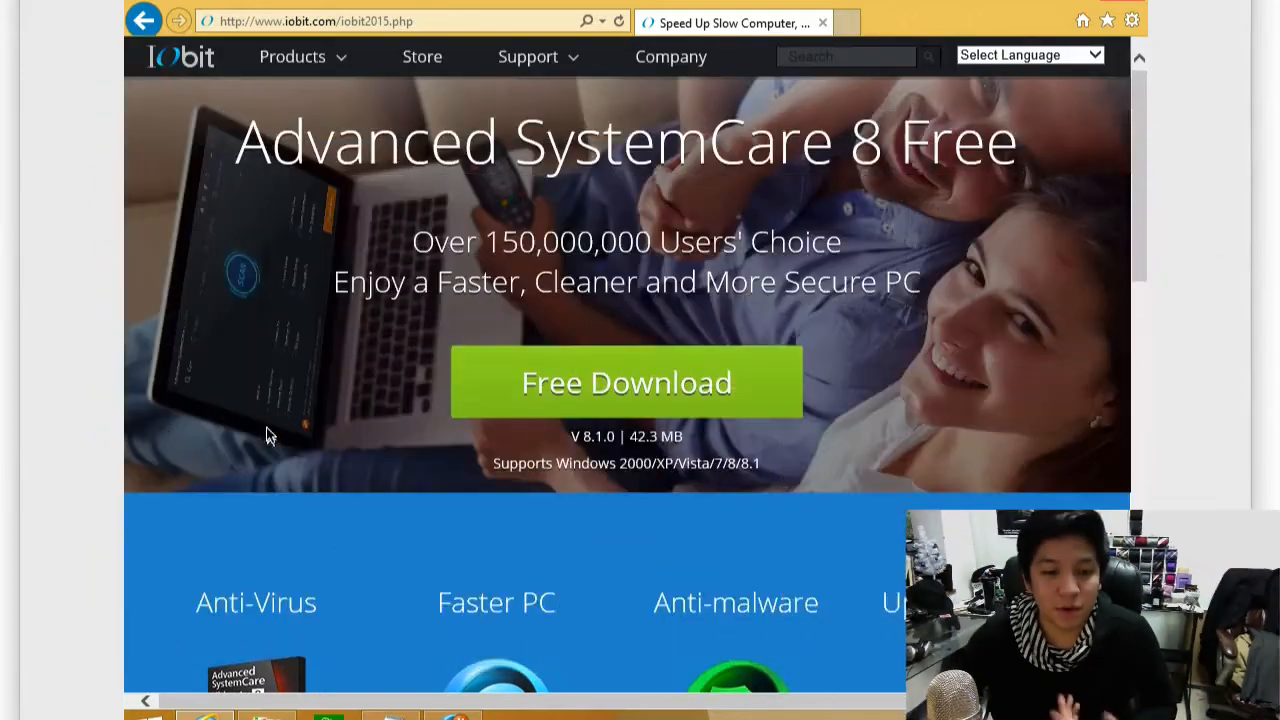
Step: Scroll the IObit homepage down to the product section with Advanced SystemCare 8 Free
{"action": "scroll", "scroll_direction": "down", "scroll_amount": 3}
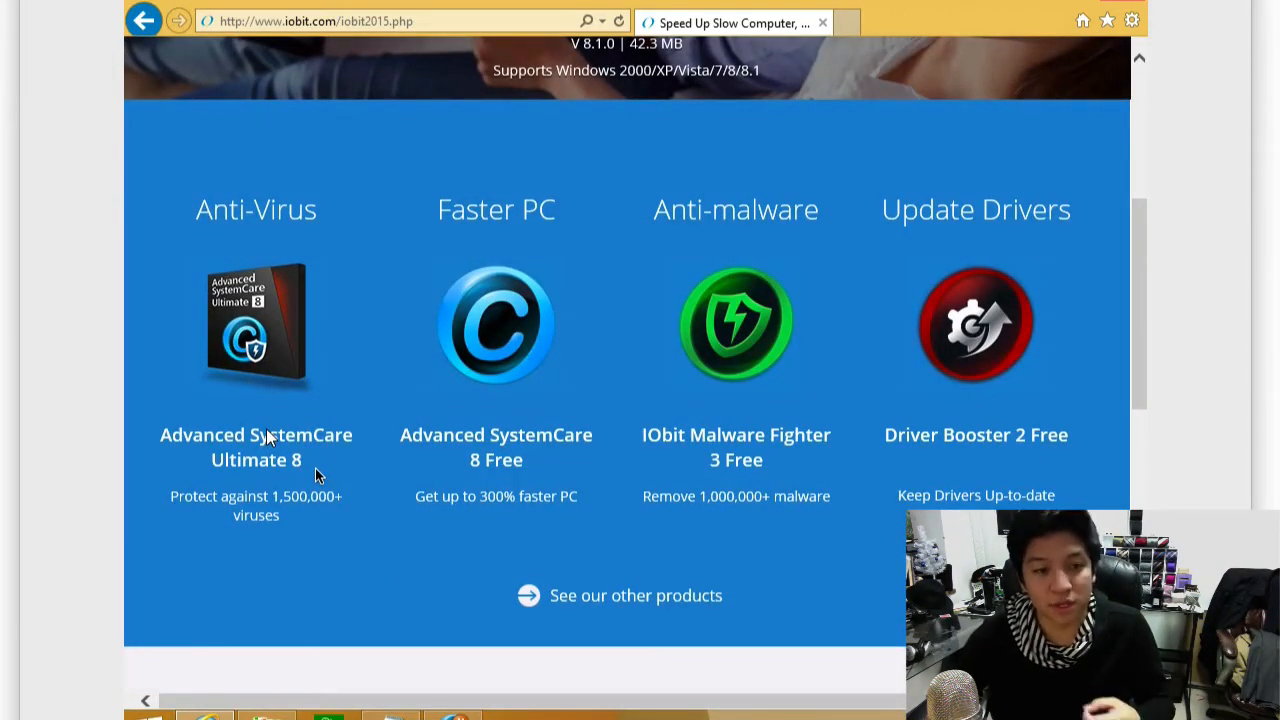
{"action": "mouse_move", "coordinate": [410, 496]}
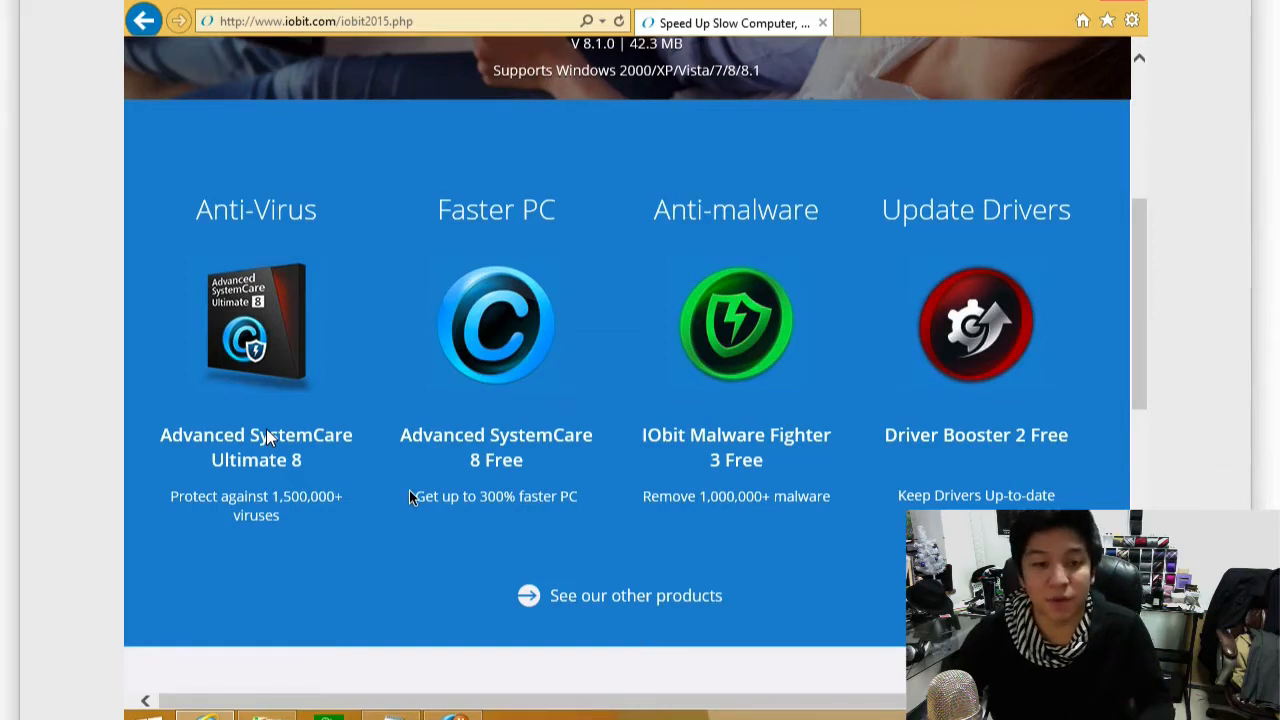
{"action": "mouse_move", "coordinate": [510, 530]}
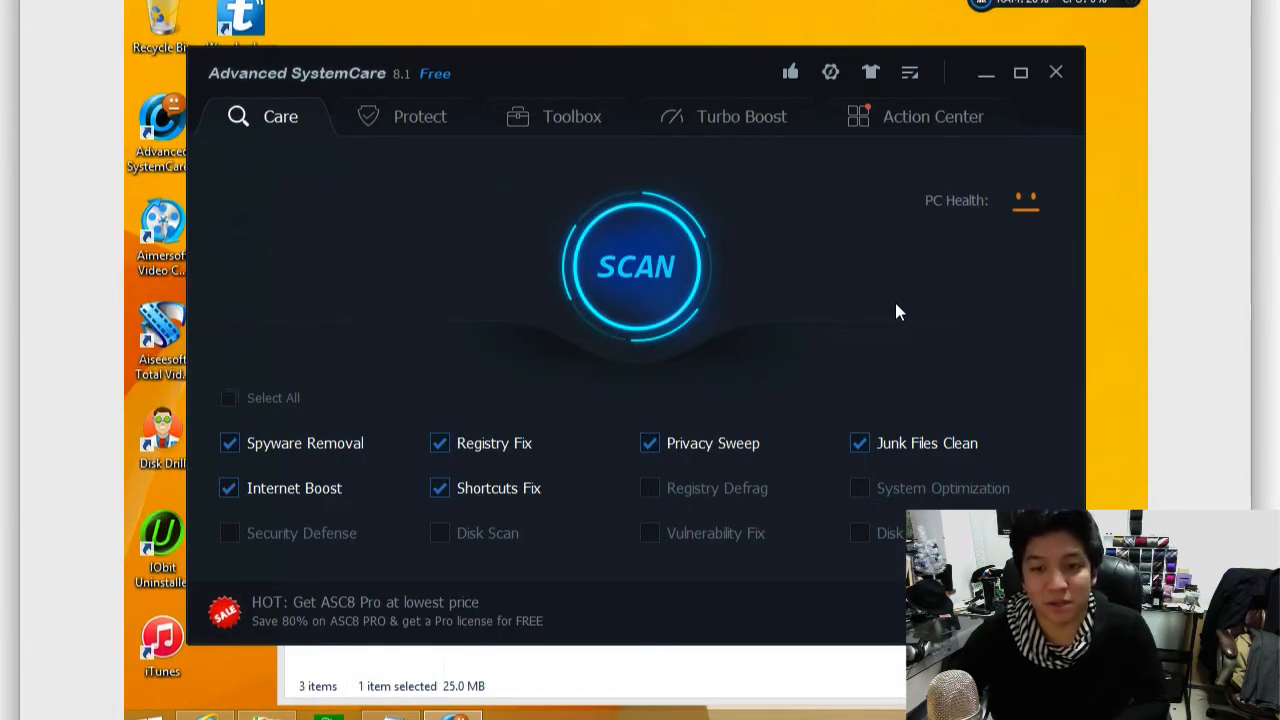
{"action": "mouse_move", "coordinate": [1056, 12]}
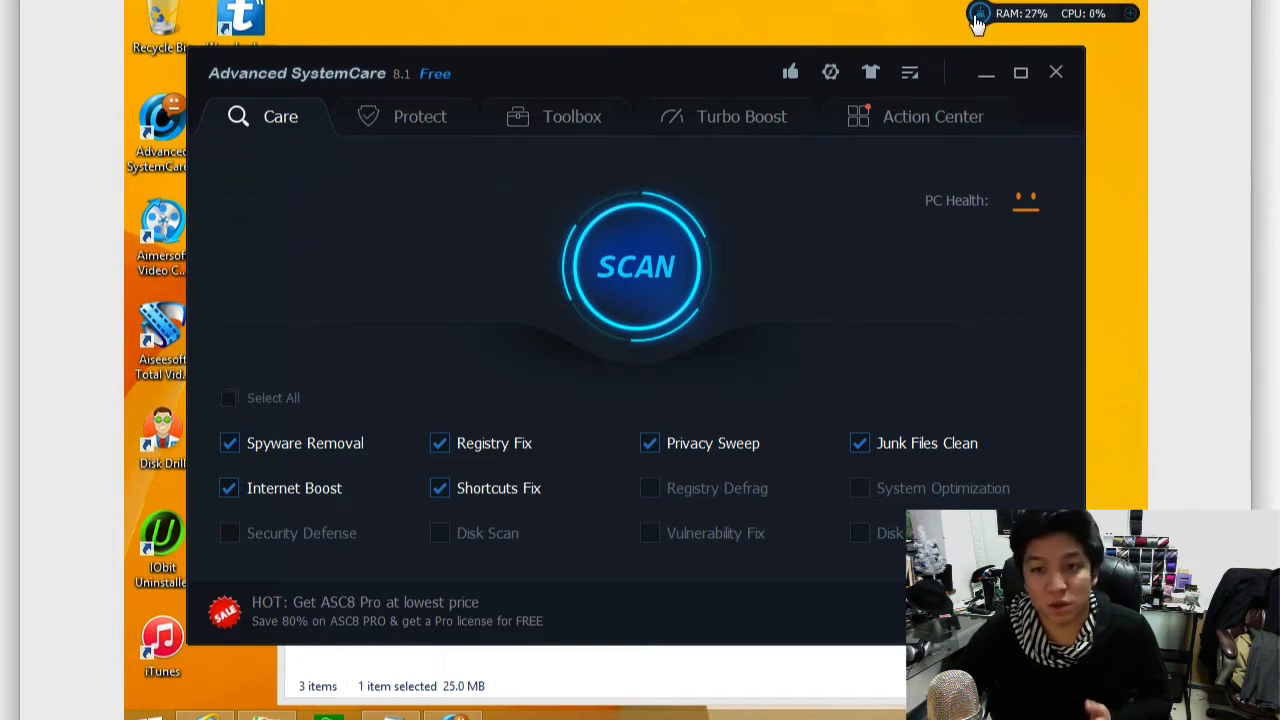
{"action": "mouse_move", "coordinate": [556, 184]}
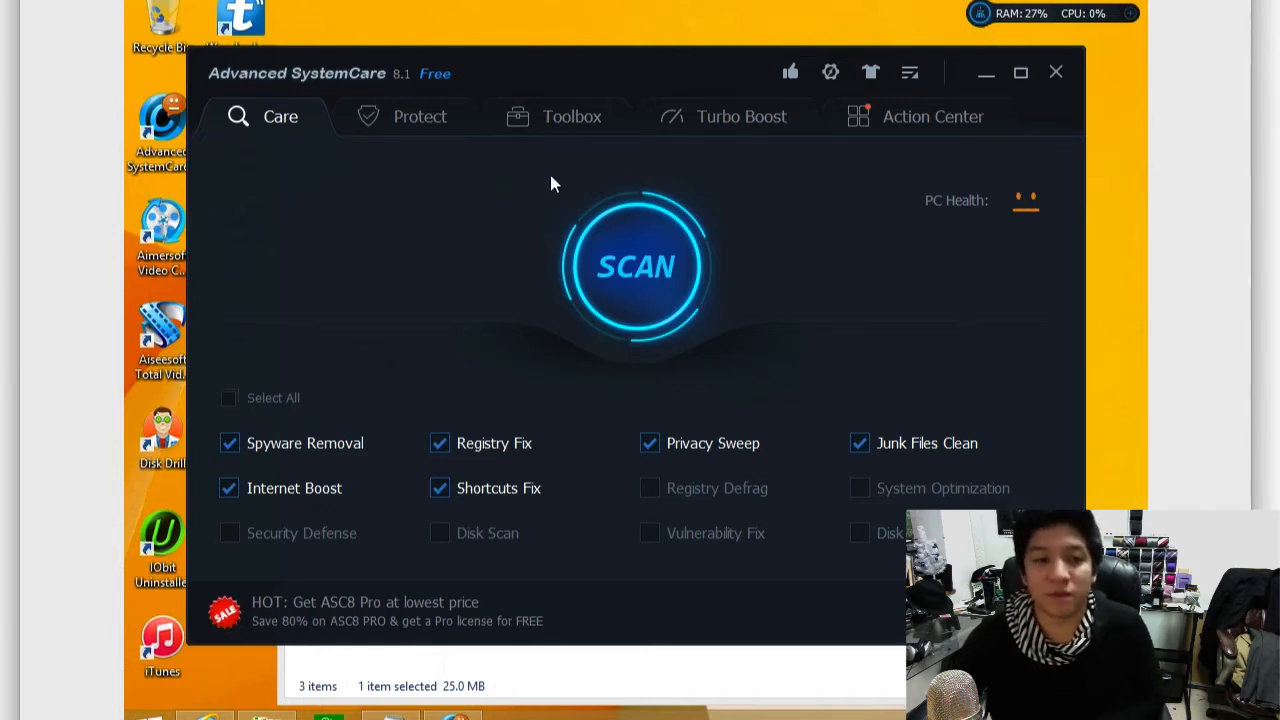
{"action": "mouse_move", "coordinate": [518, 210]}
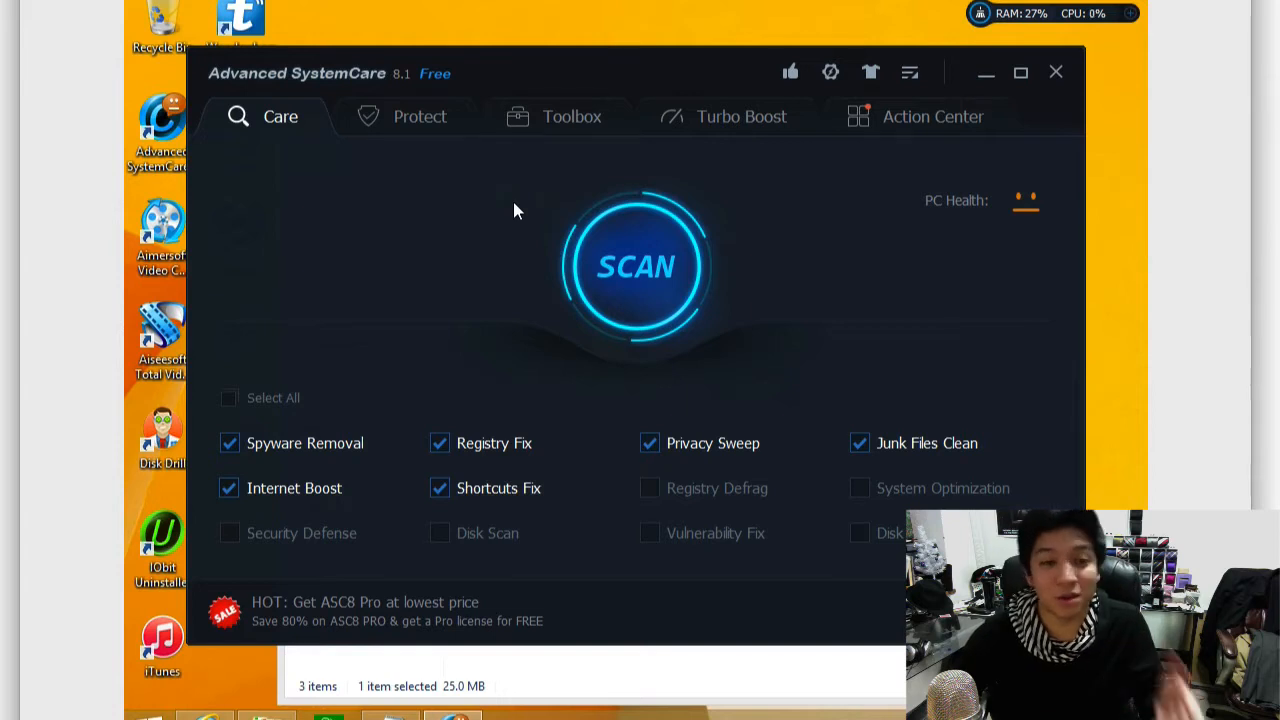
{"action": "mouse_move", "coordinate": [480, 198]}
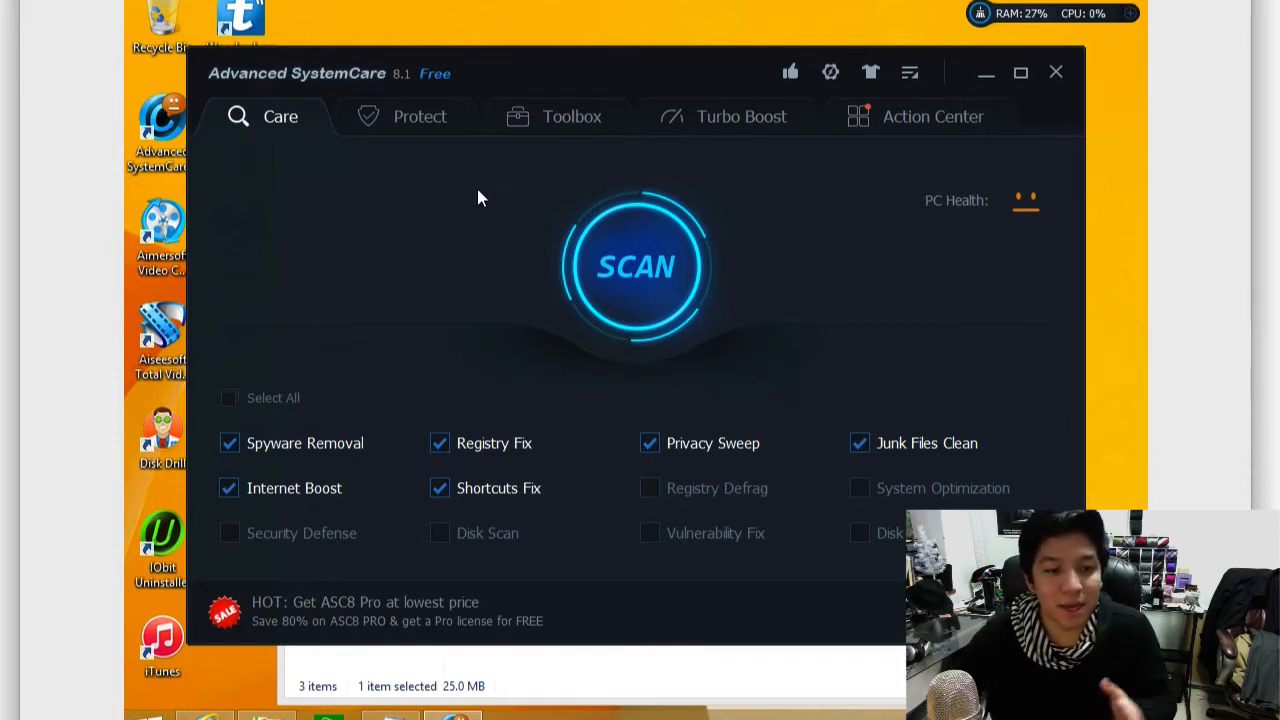
{"action": "mouse_move", "coordinate": [378, 184]}
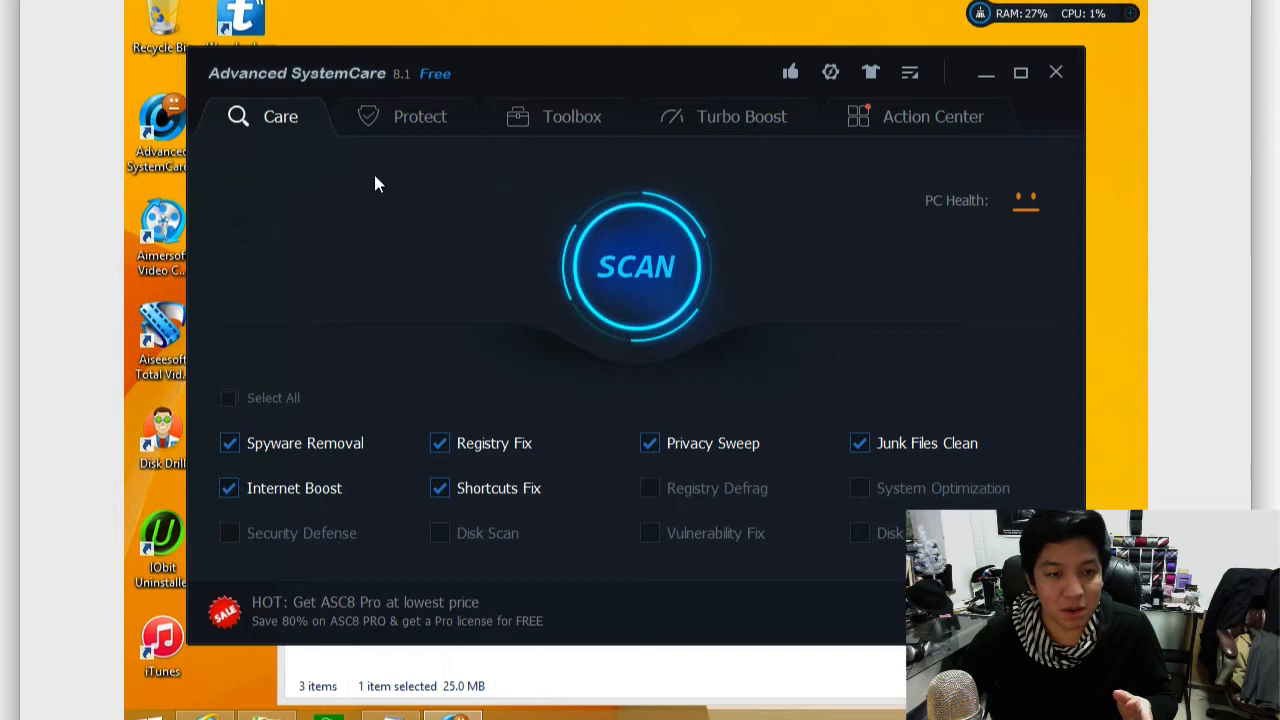
{"action": "left_click", "coordinate": [420, 116]}
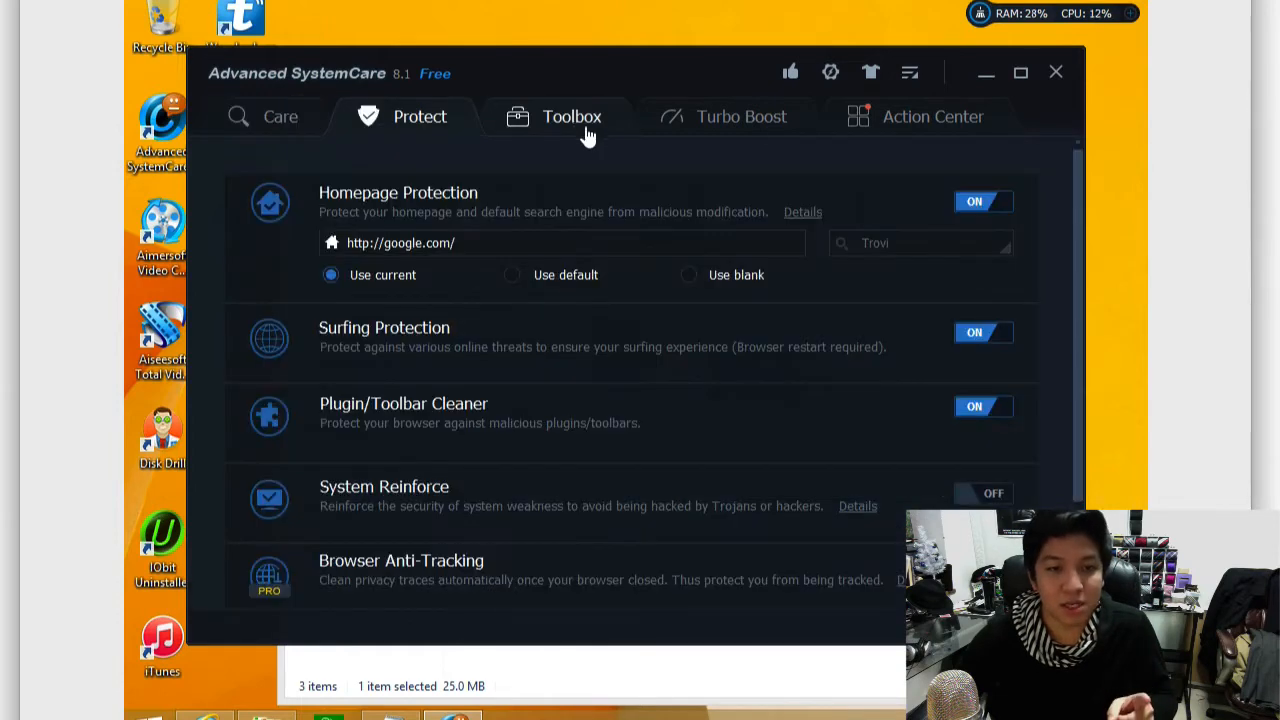
{"action": "left_click", "coordinate": [932, 116]}
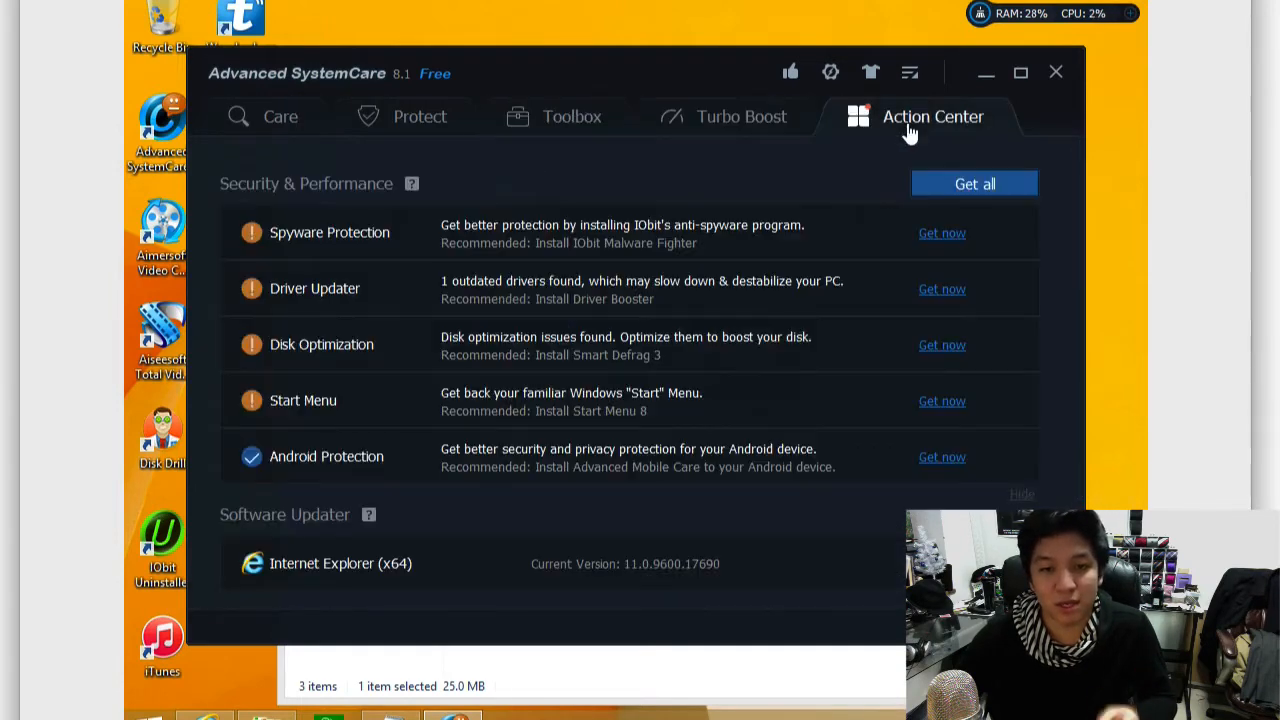
{"action": "left_click", "coordinate": [280, 116]}
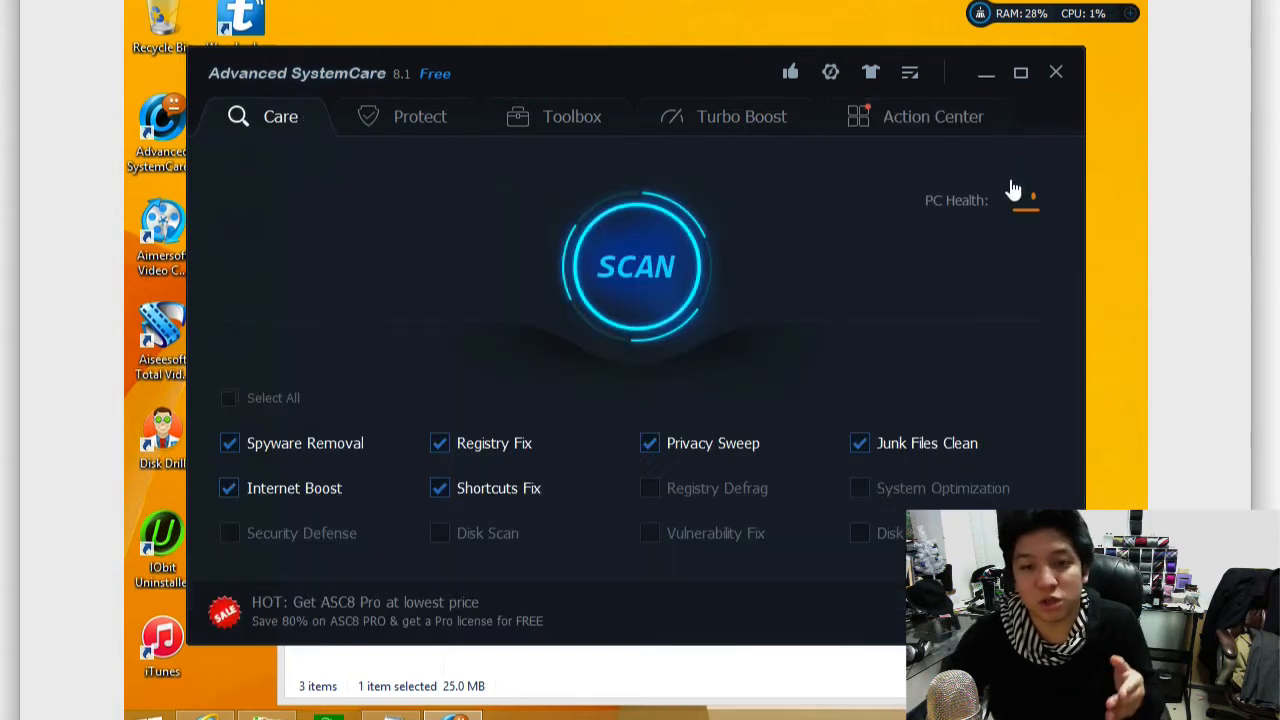
{"action": "mouse_move", "coordinate": [930, 332]}
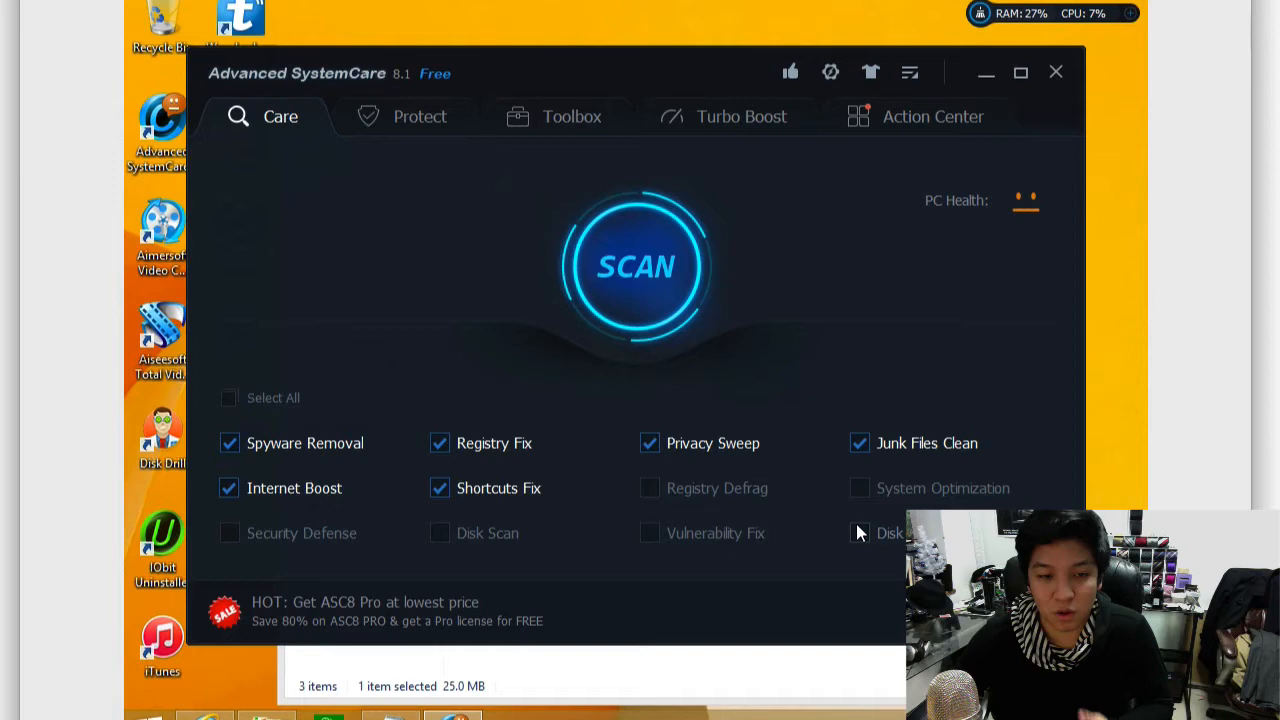
{"action": "mouse_move", "coordinate": [576, 320]}
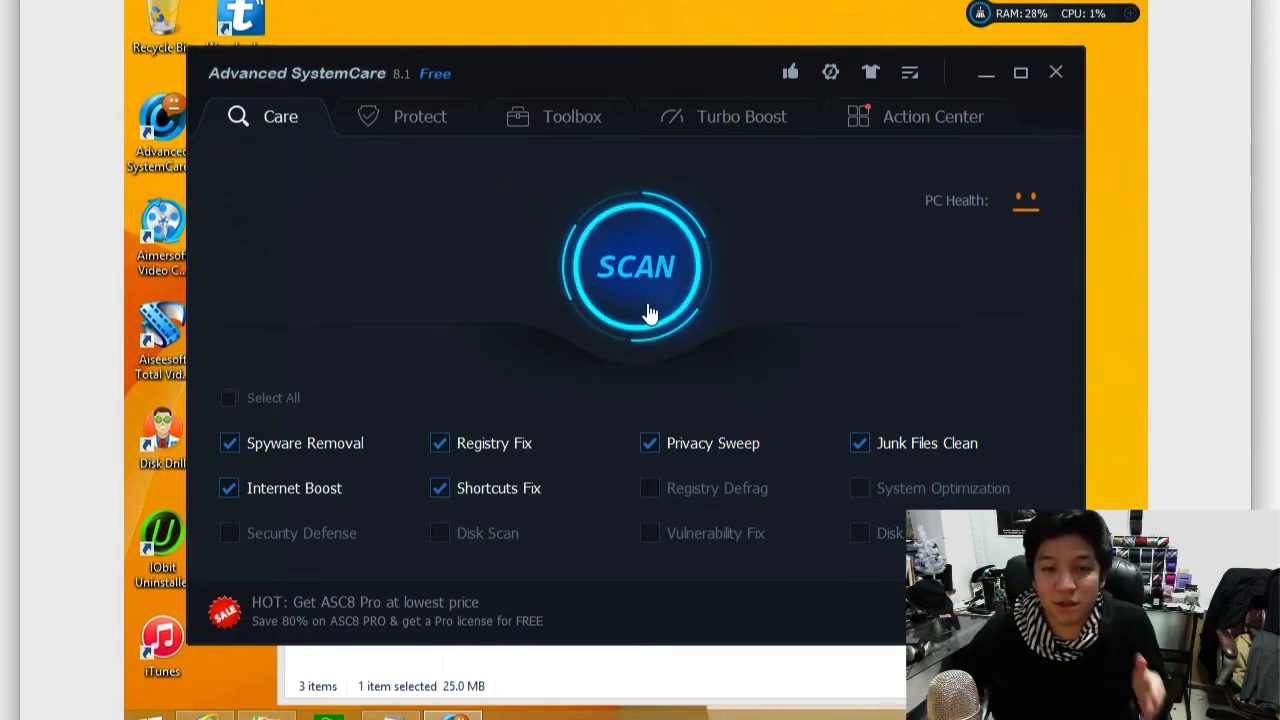
Step: Start the Care scan for spyware, registry, privacy, junk file, internet and shortcut problems
{"action": "left_click", "coordinate": [636, 264]}
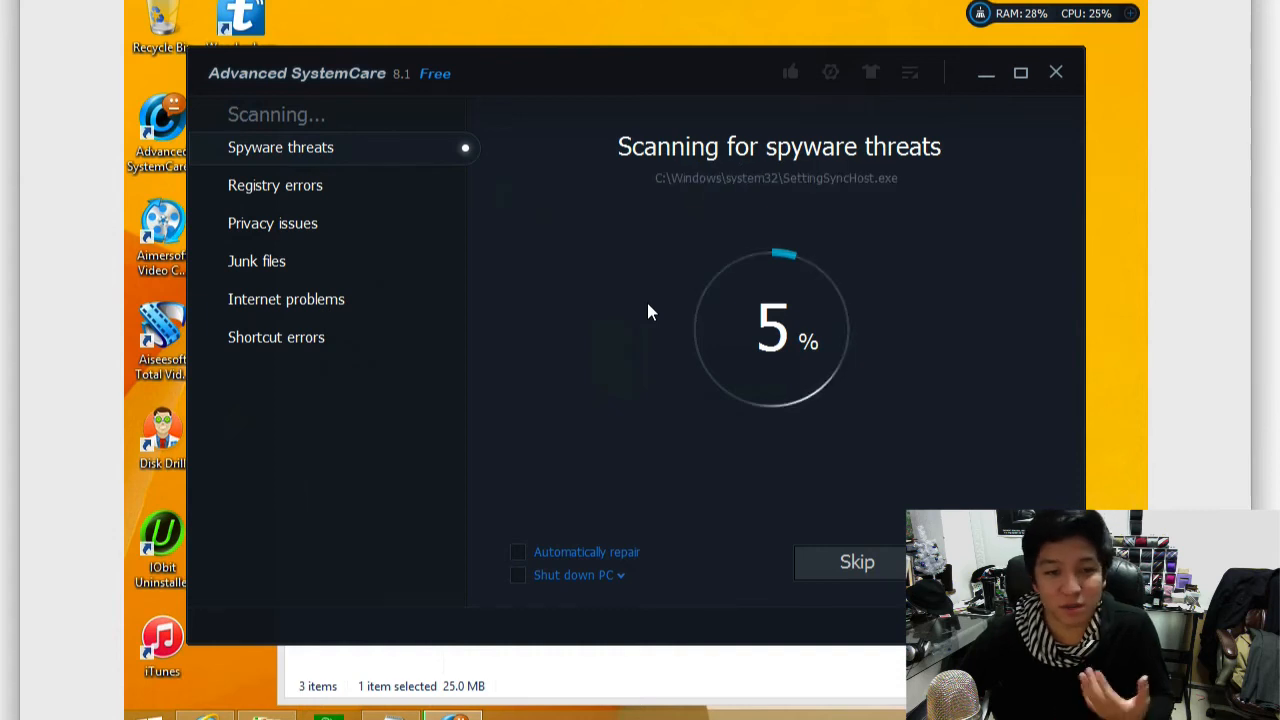
{"action": "mouse_move", "coordinate": [342, 308]}
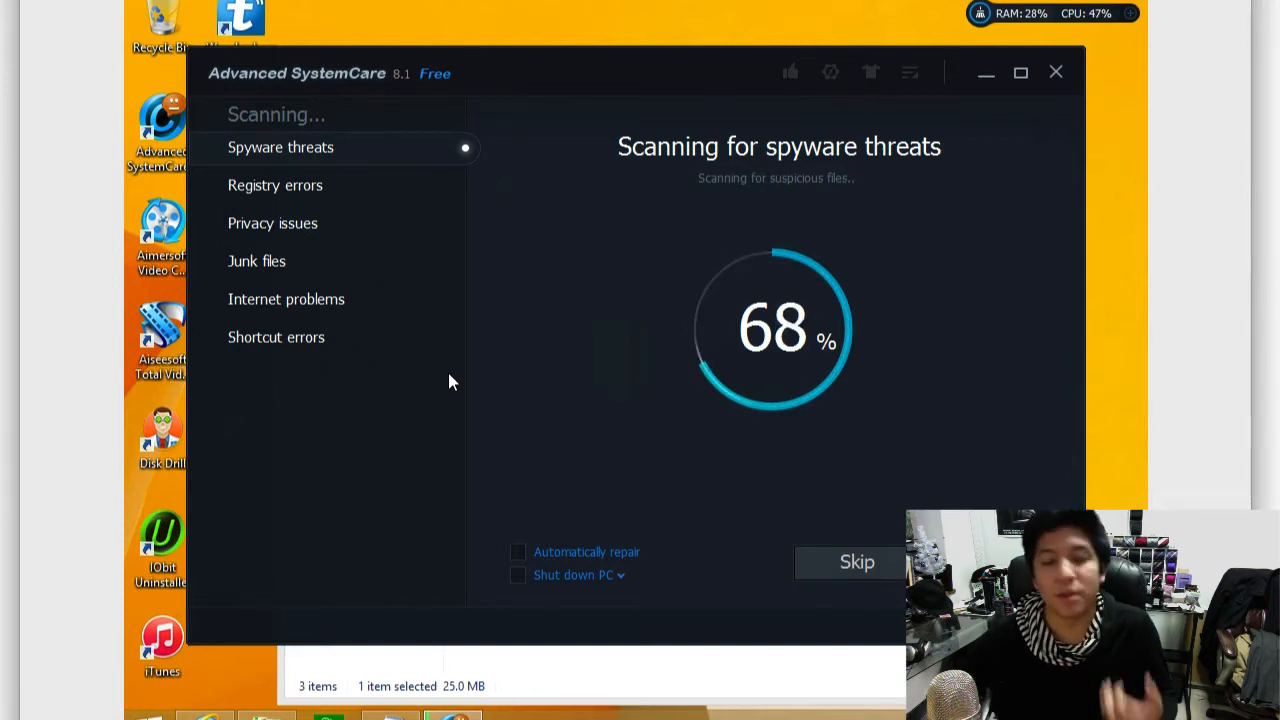
{"action": "mouse_move", "coordinate": [936, 182]}
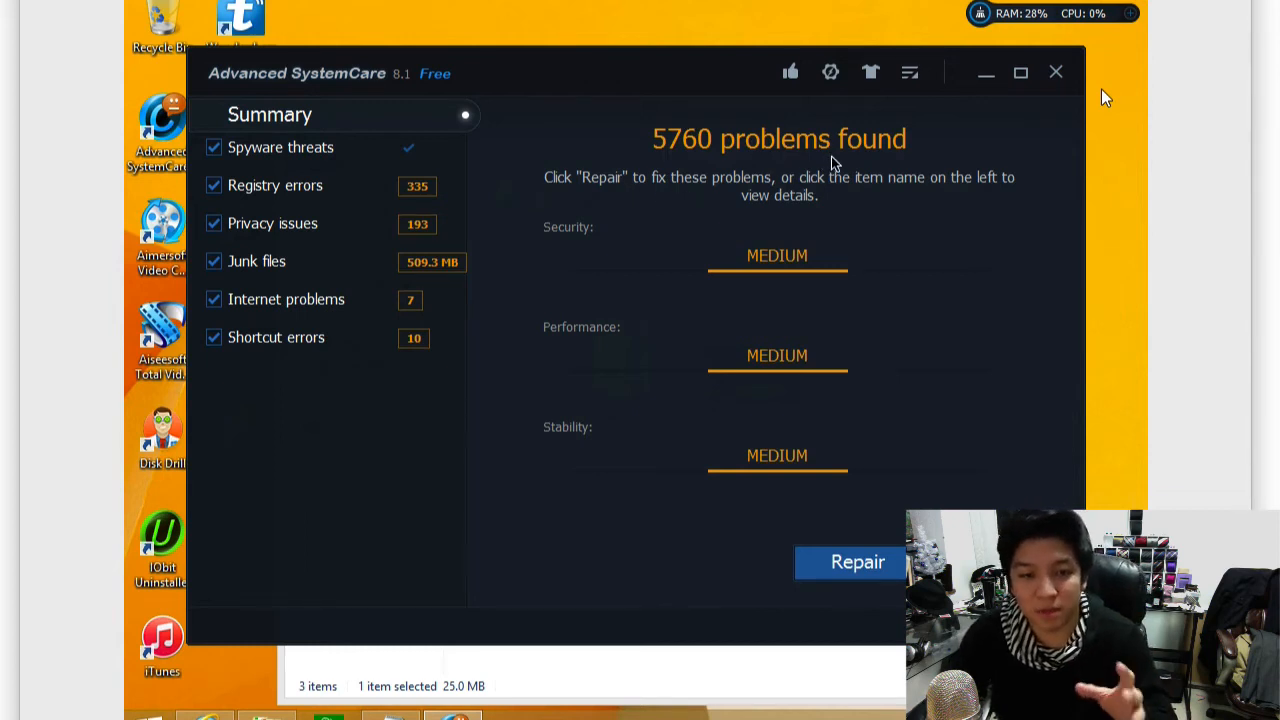
{"action": "mouse_move", "coordinate": [800, 280]}
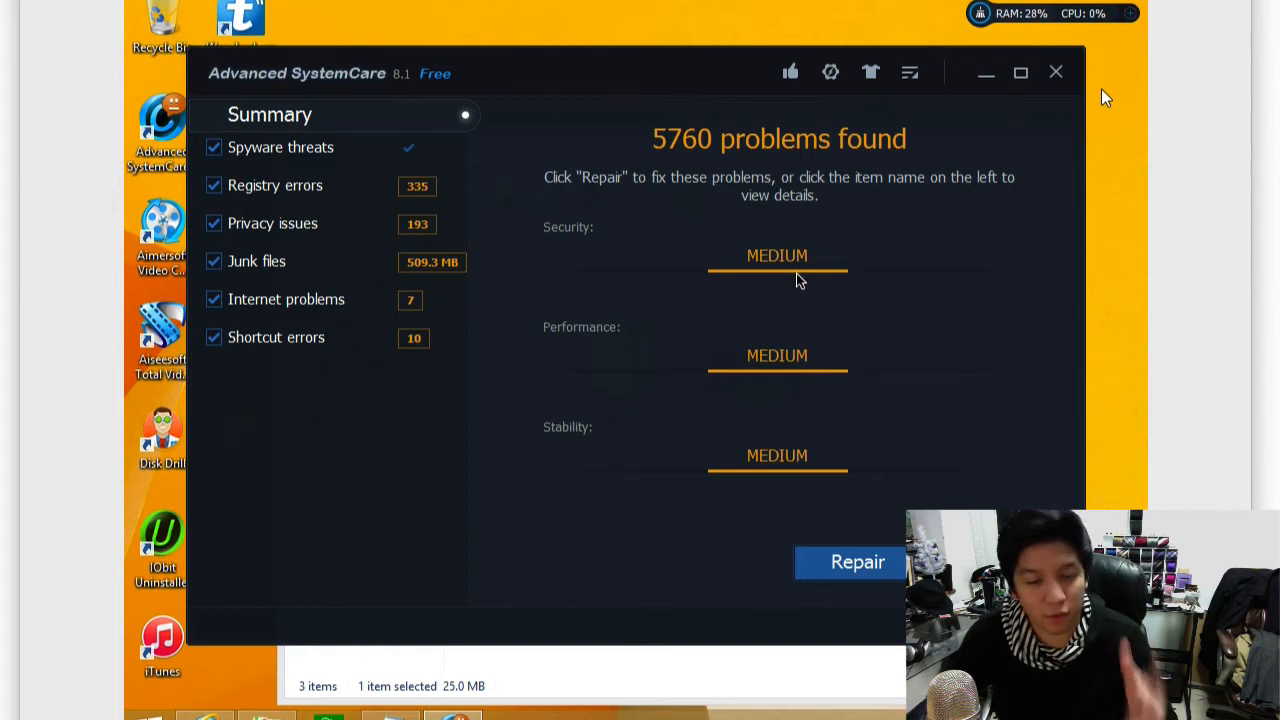
{"action": "mouse_move", "coordinate": [816, 278]}
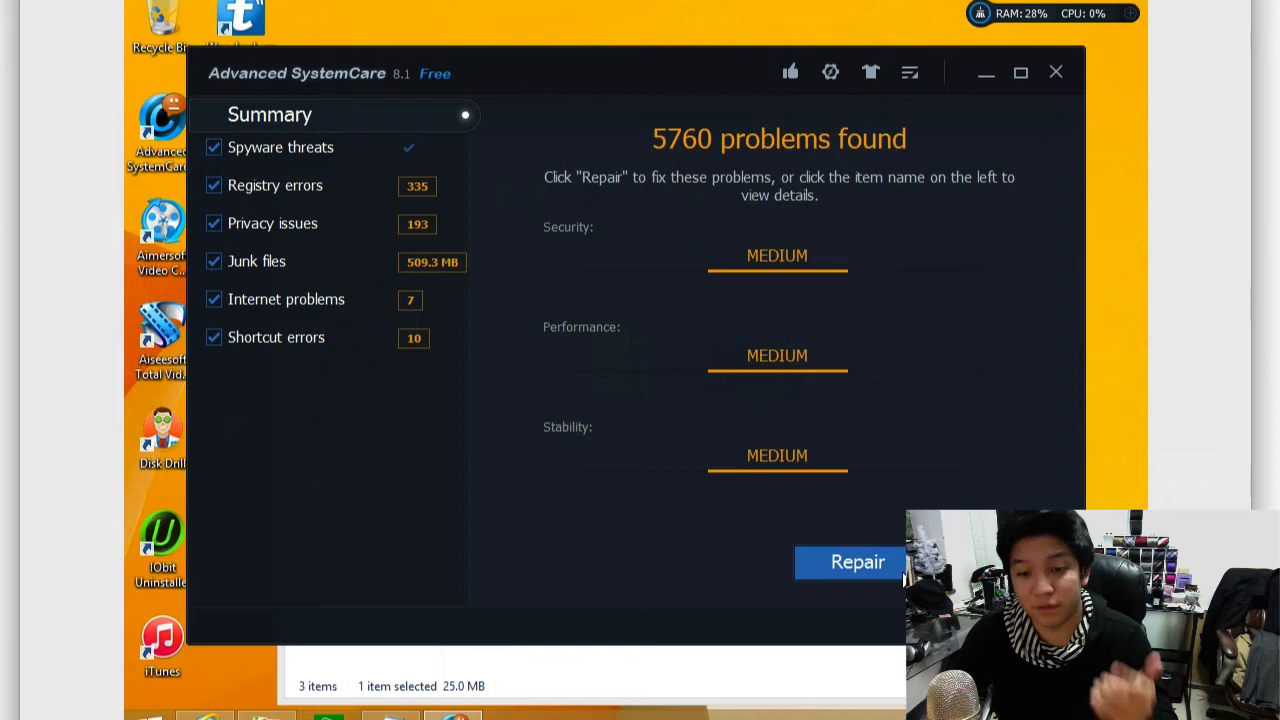
Step: Repair all 5760 problems found by the scan
{"action": "left_click", "coordinate": [856, 560]}
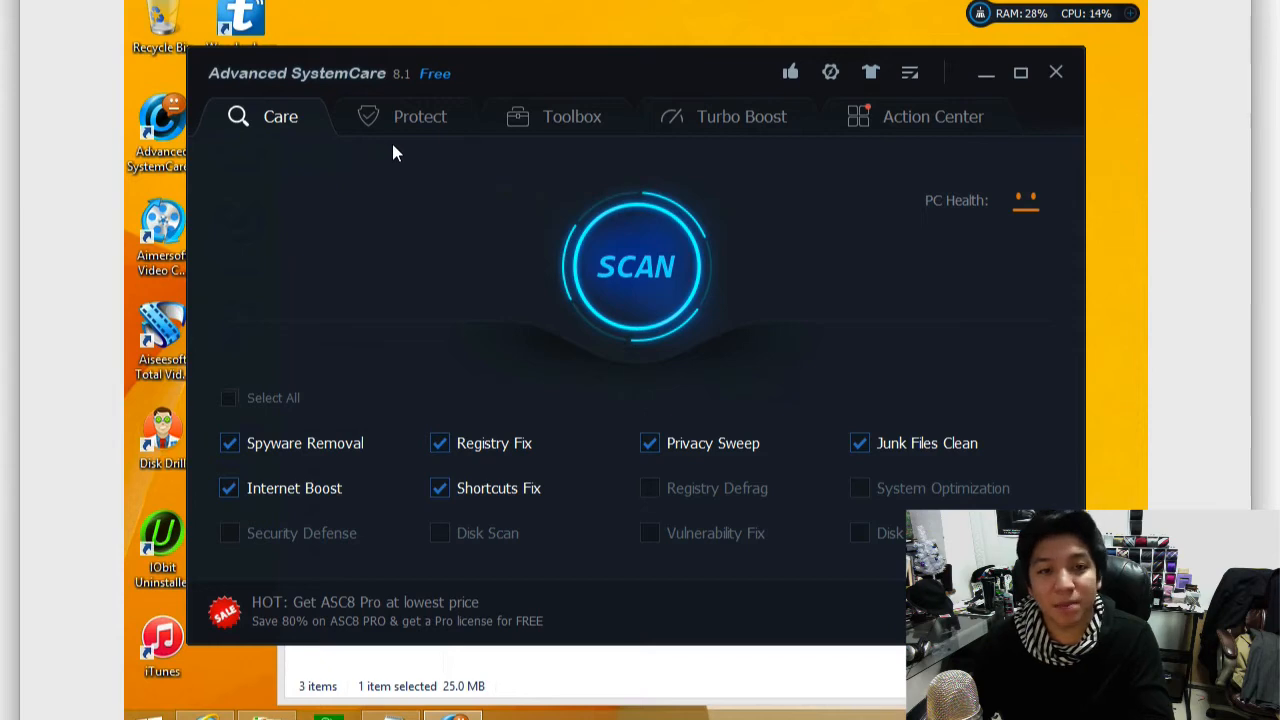
Step: Show the Protect section and scroll through homepage, surfing, plugin and system reinforce protections
{"action": "left_click", "coordinate": [420, 116]}
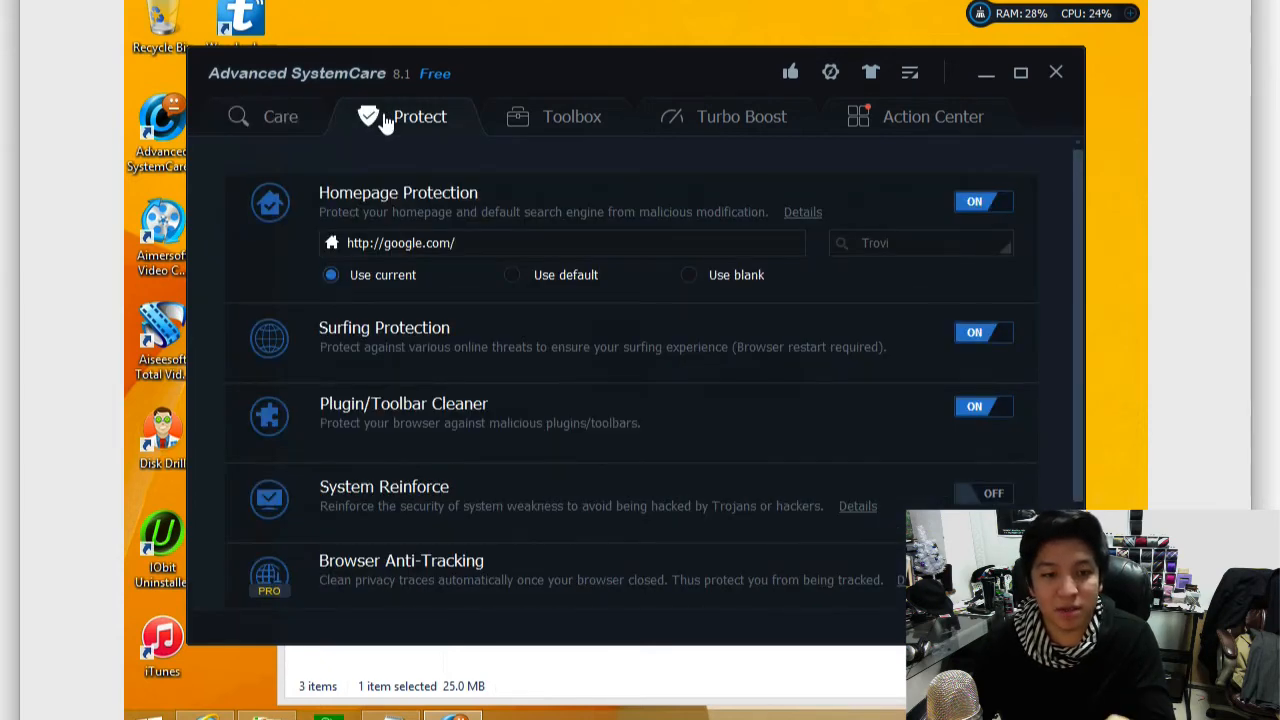
{"action": "scroll", "scroll_direction": "down", "scroll_amount": 3}
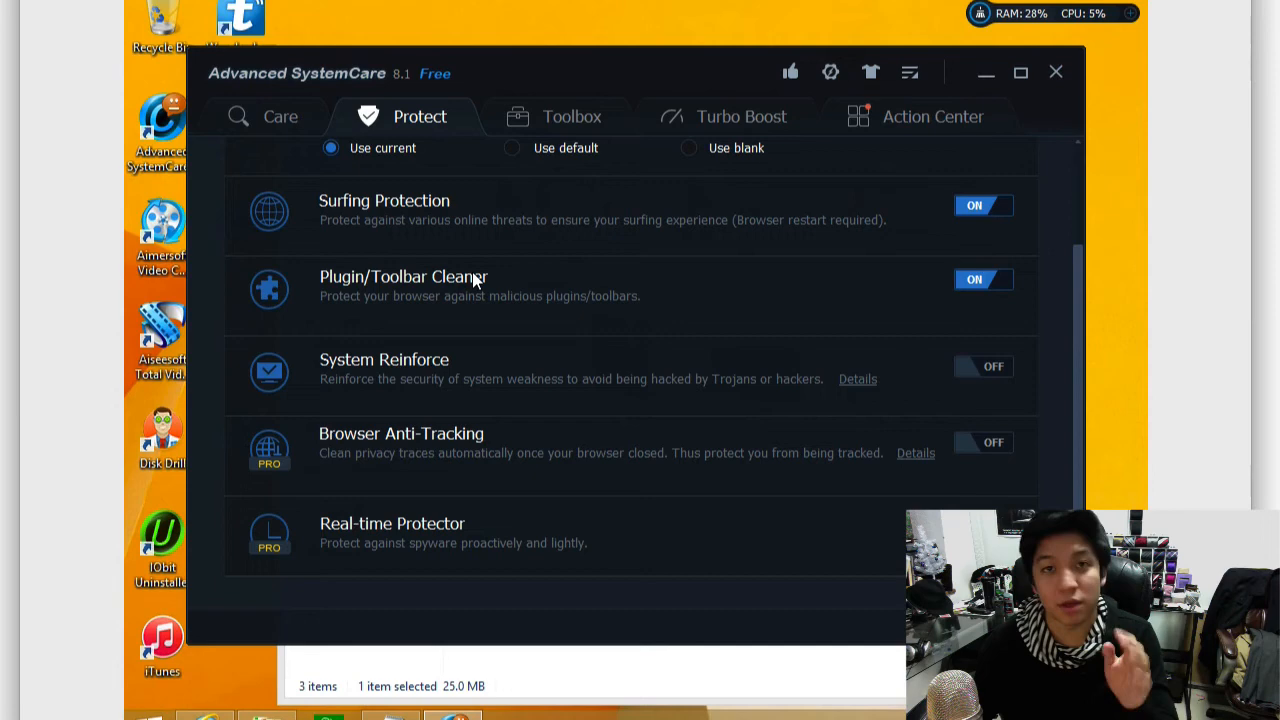
{"action": "scroll", "scroll_direction": "down", "scroll_amount": 3}
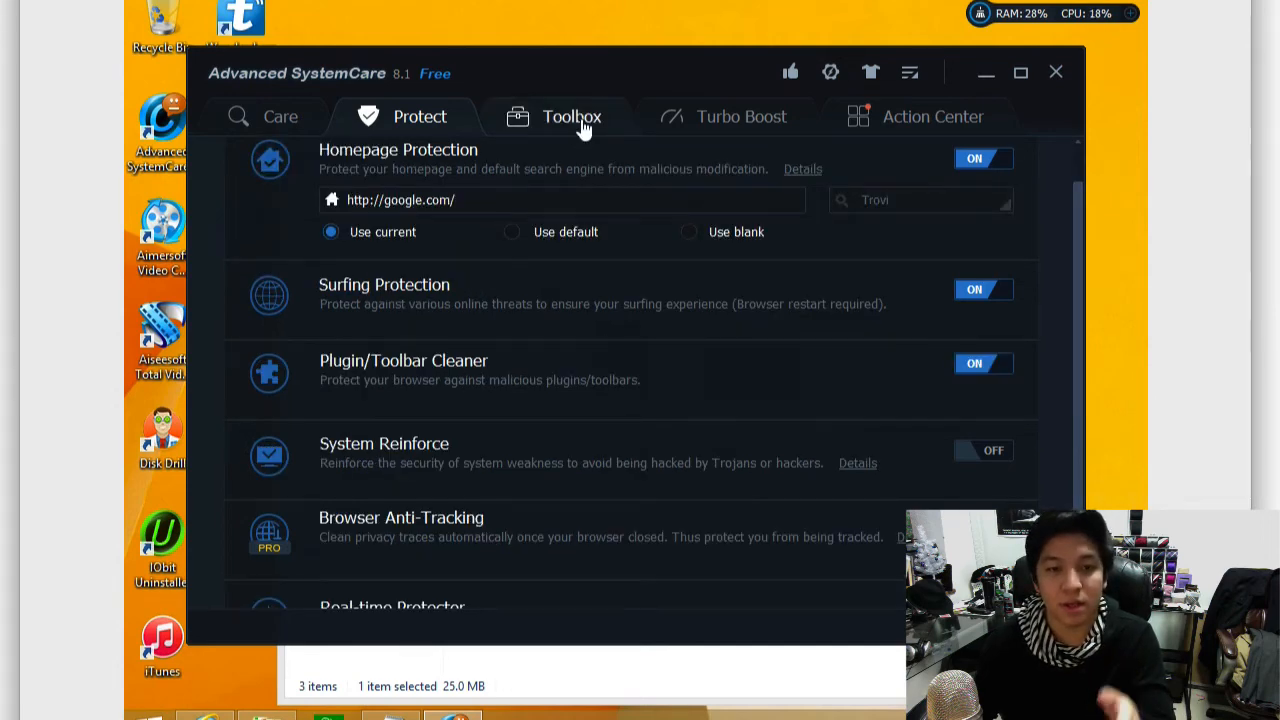
{"action": "left_click", "coordinate": [572, 116]}
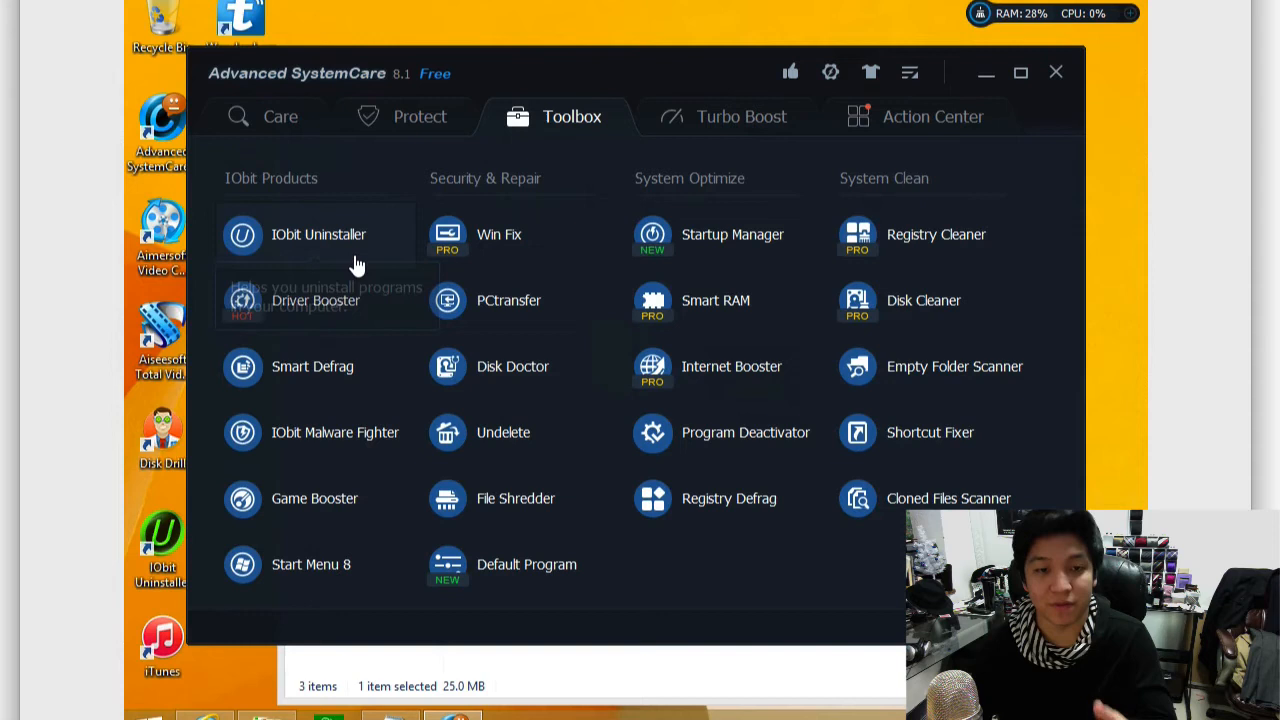
{"action": "mouse_move", "coordinate": [536, 232]}
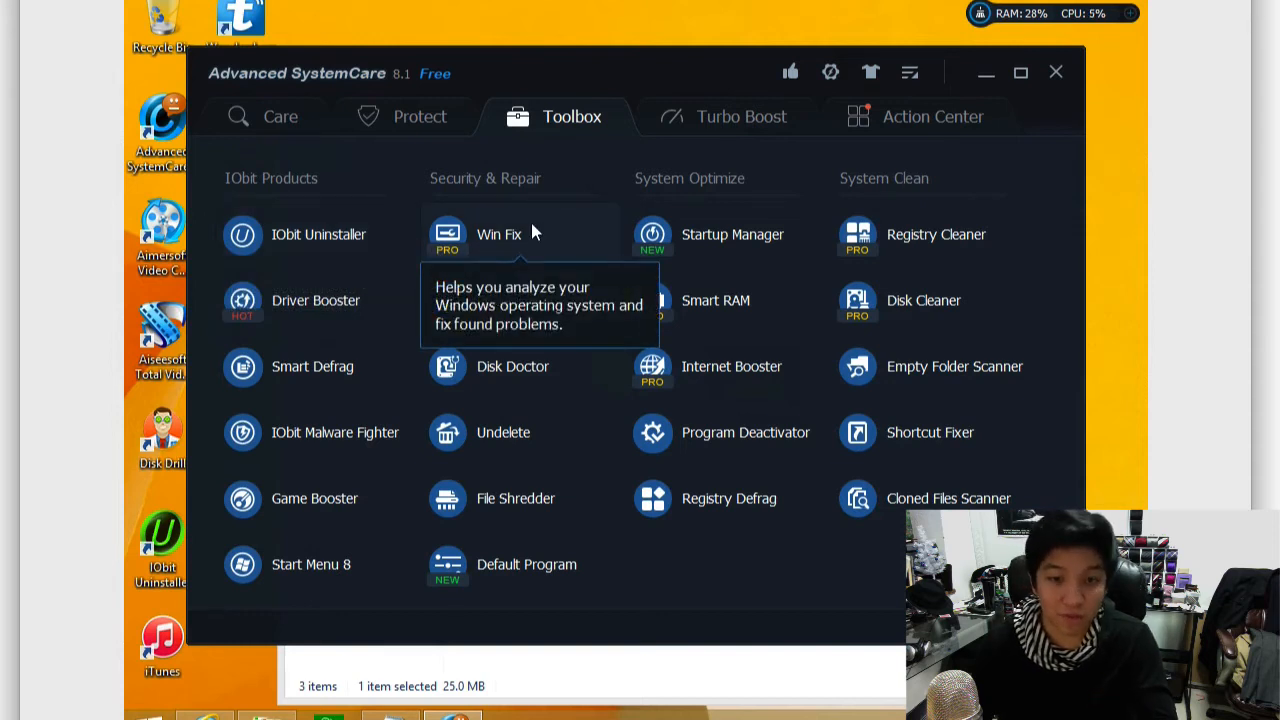
{"action": "mouse_move", "coordinate": [752, 258]}
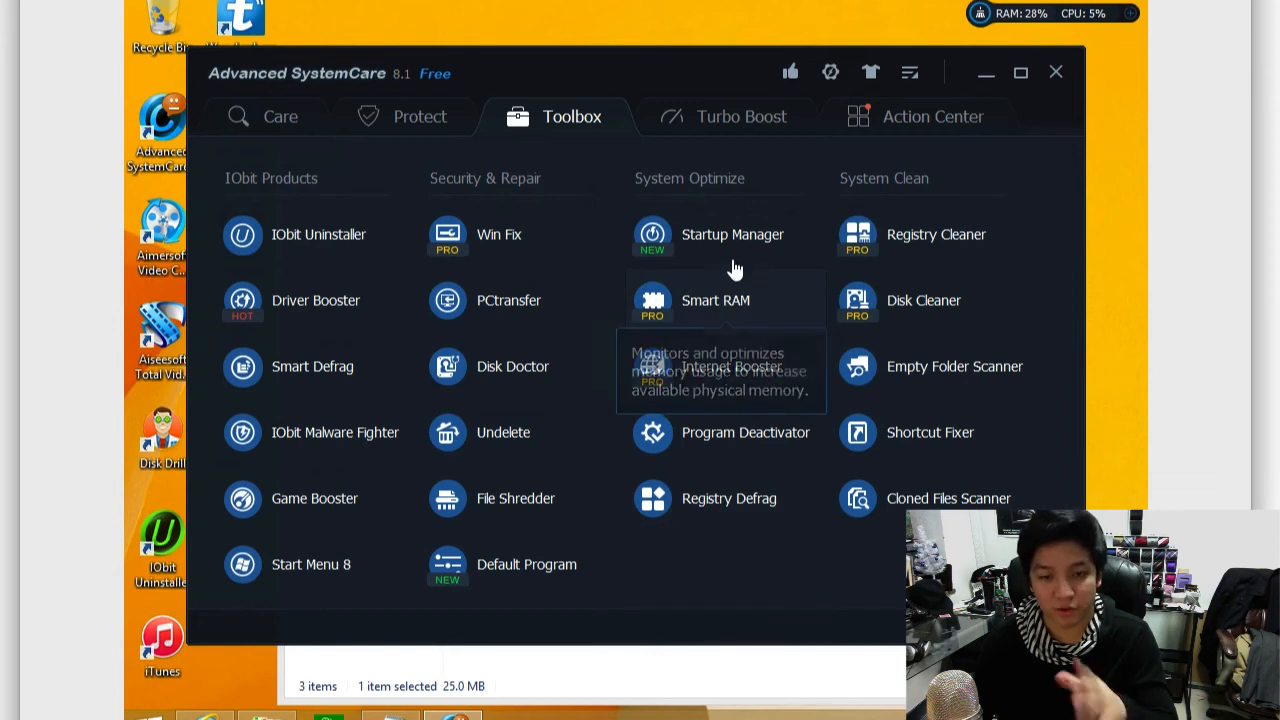
{"action": "mouse_move", "coordinate": [758, 324]}
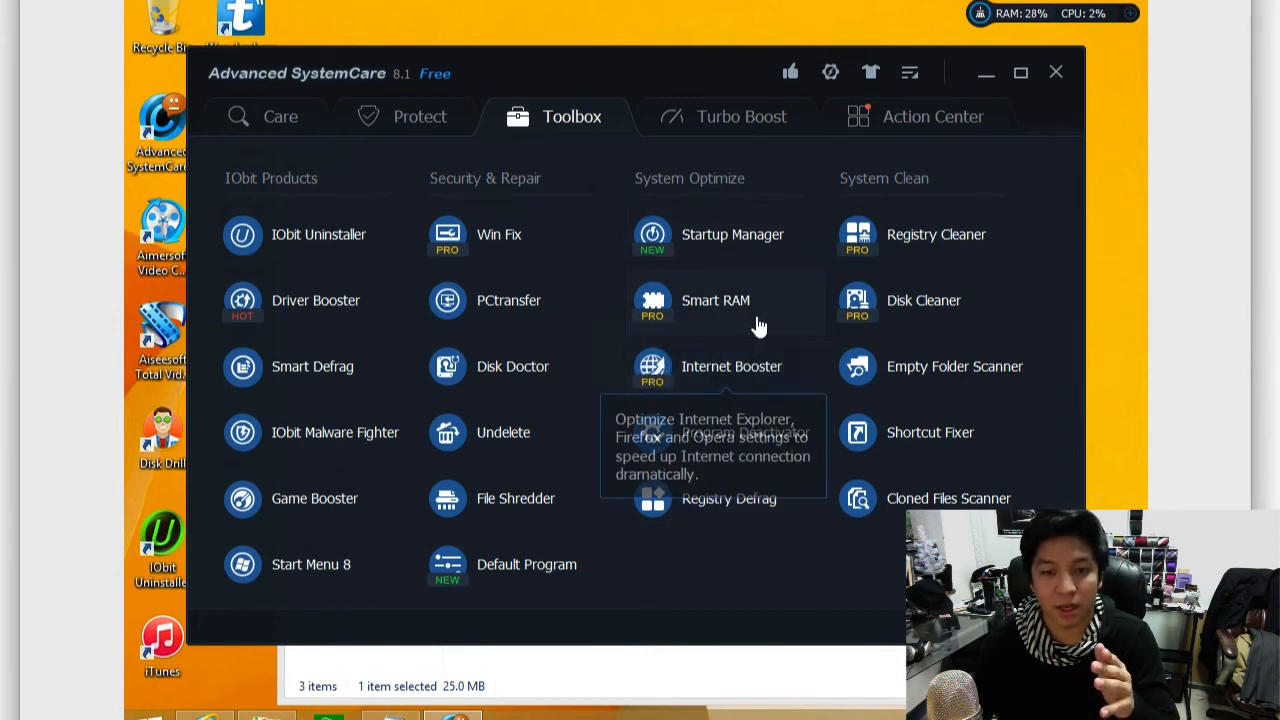
{"action": "mouse_move", "coordinate": [908, 310]}
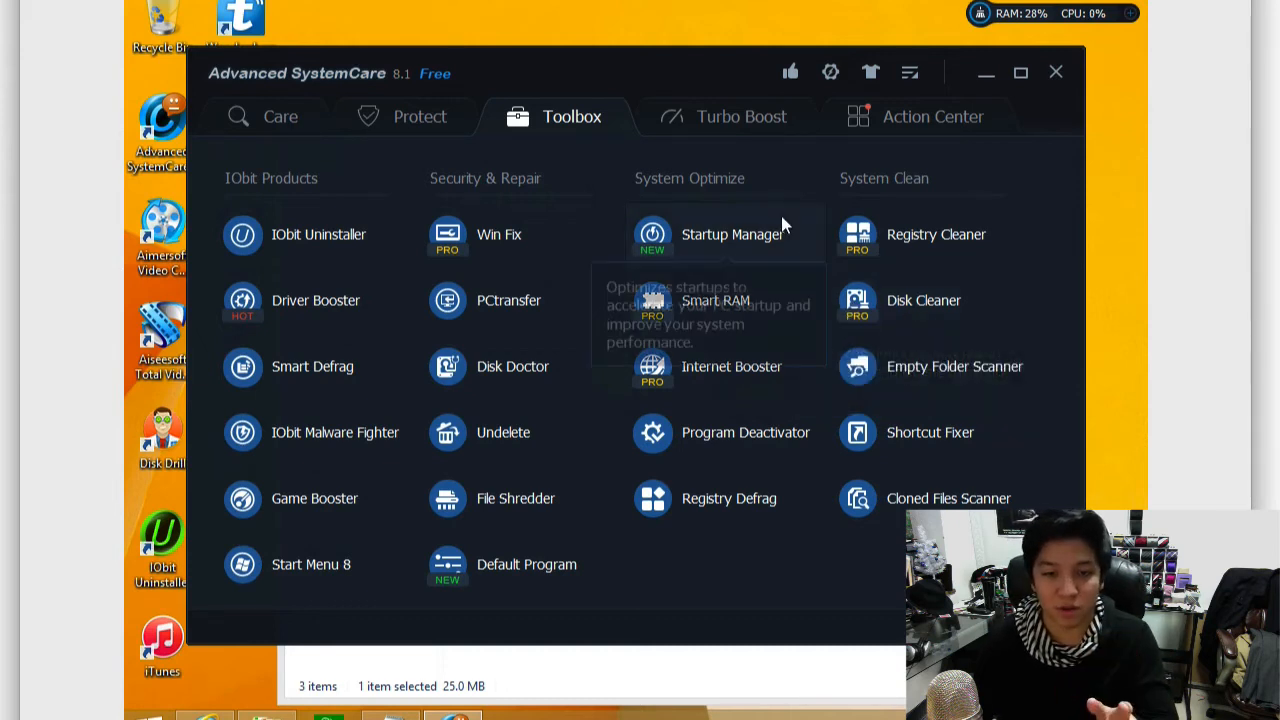
{"action": "left_click", "coordinate": [732, 234]}
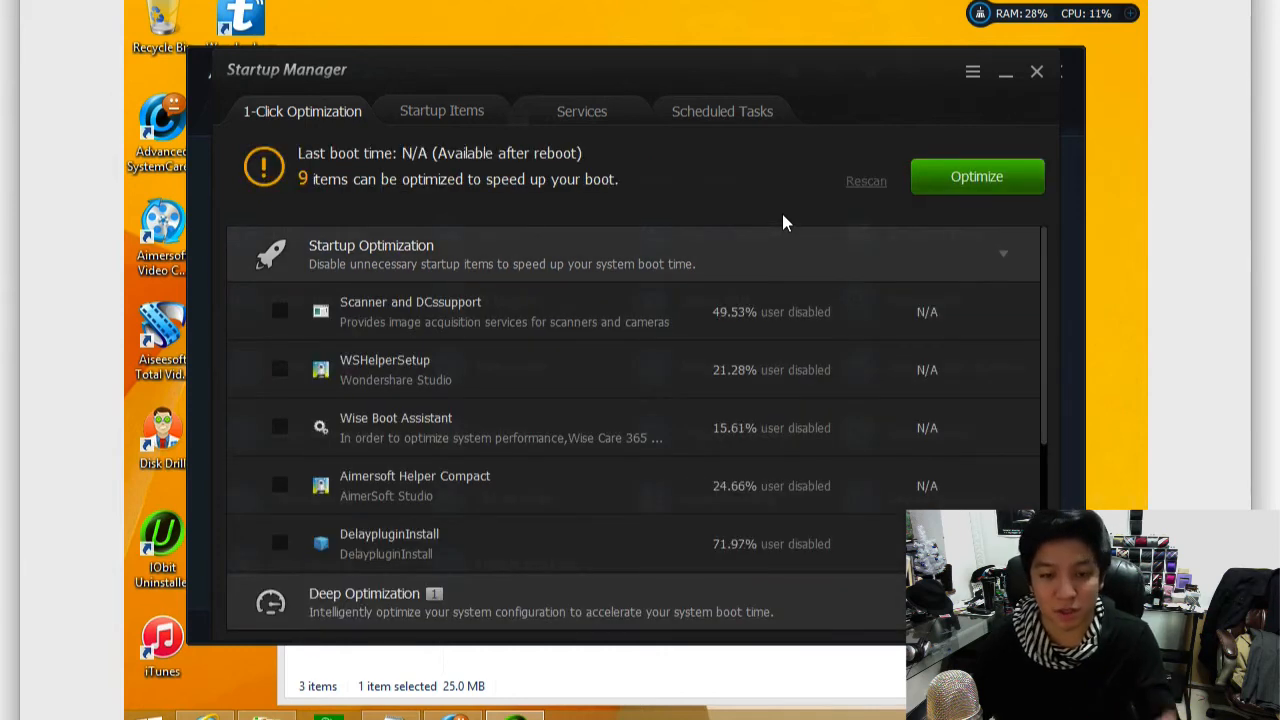
{"action": "mouse_move", "coordinate": [740, 398]}
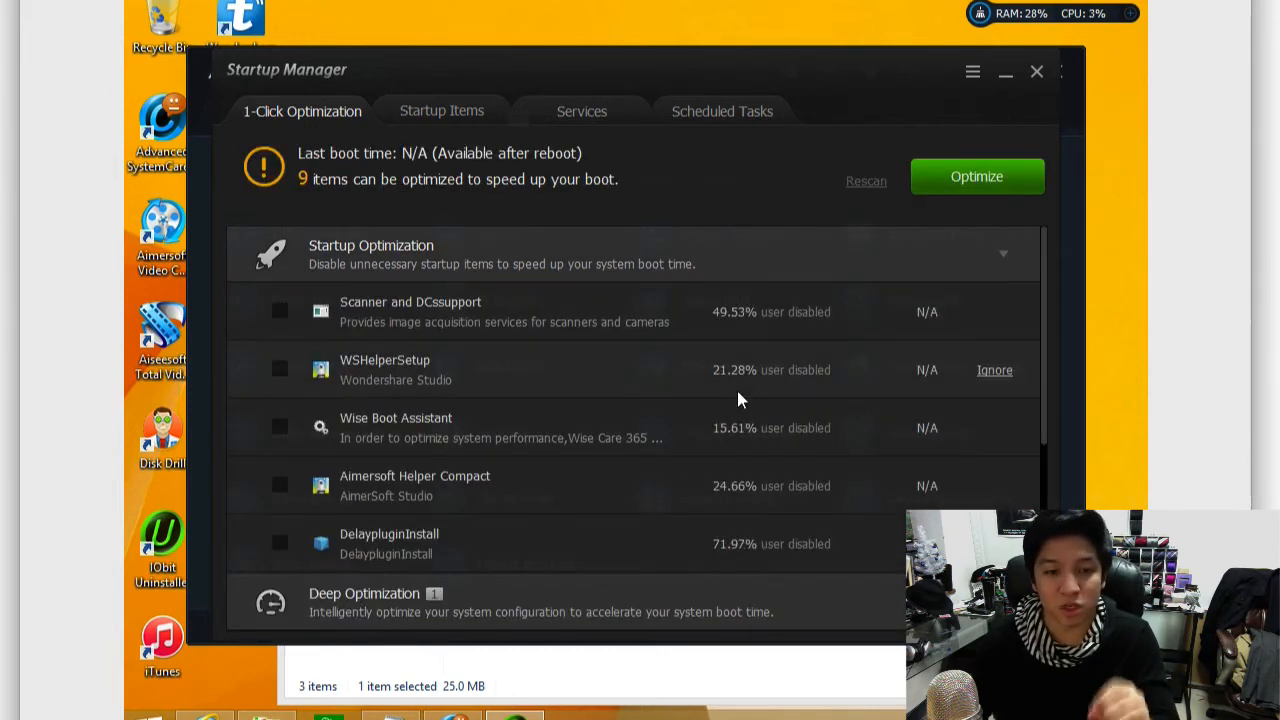
{"action": "scroll", "scroll_direction": "down", "scroll_amount": 3}
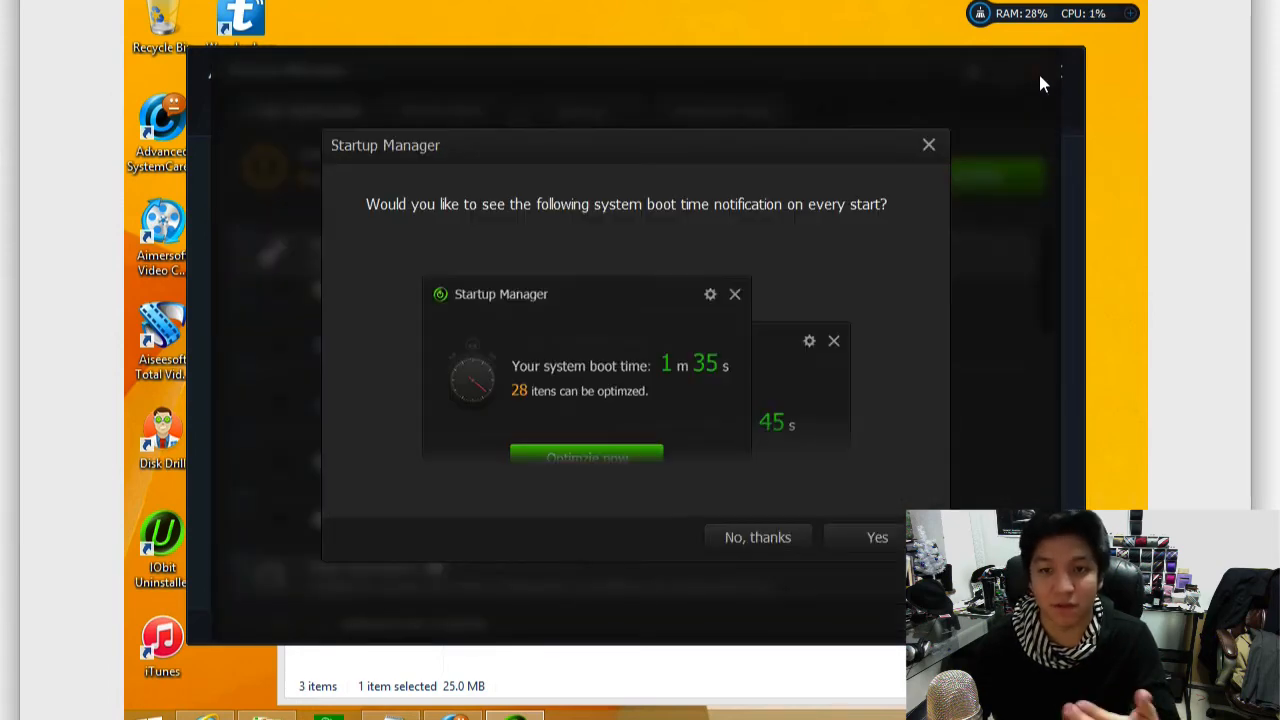
{"action": "mouse_move", "coordinate": [796, 558]}
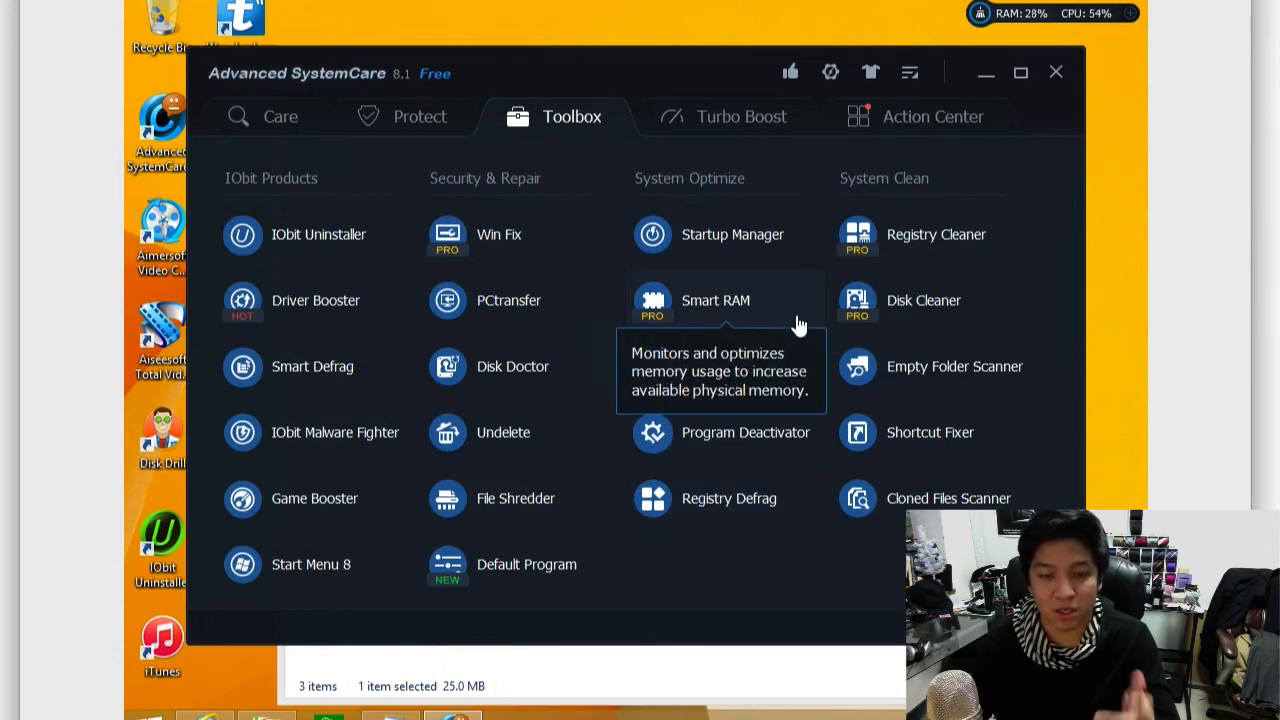
{"action": "mouse_move", "coordinate": [920, 376]}
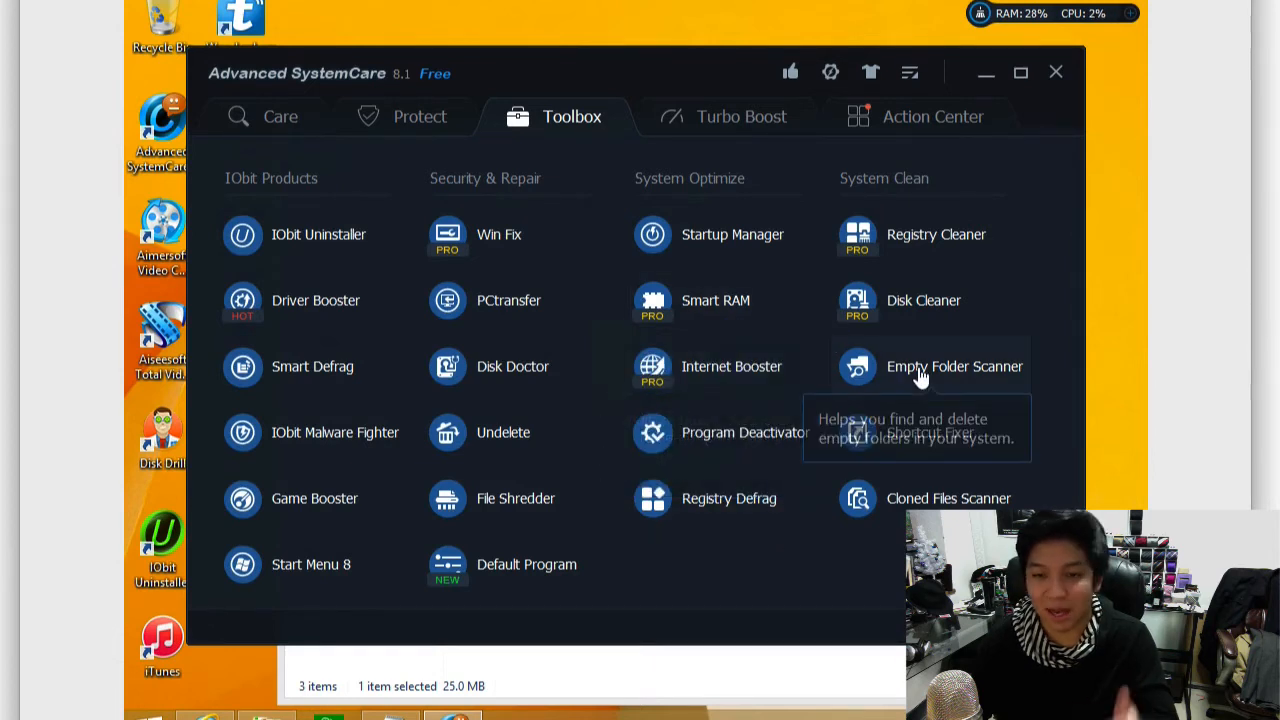
{"action": "mouse_move", "coordinate": [610, 418]}
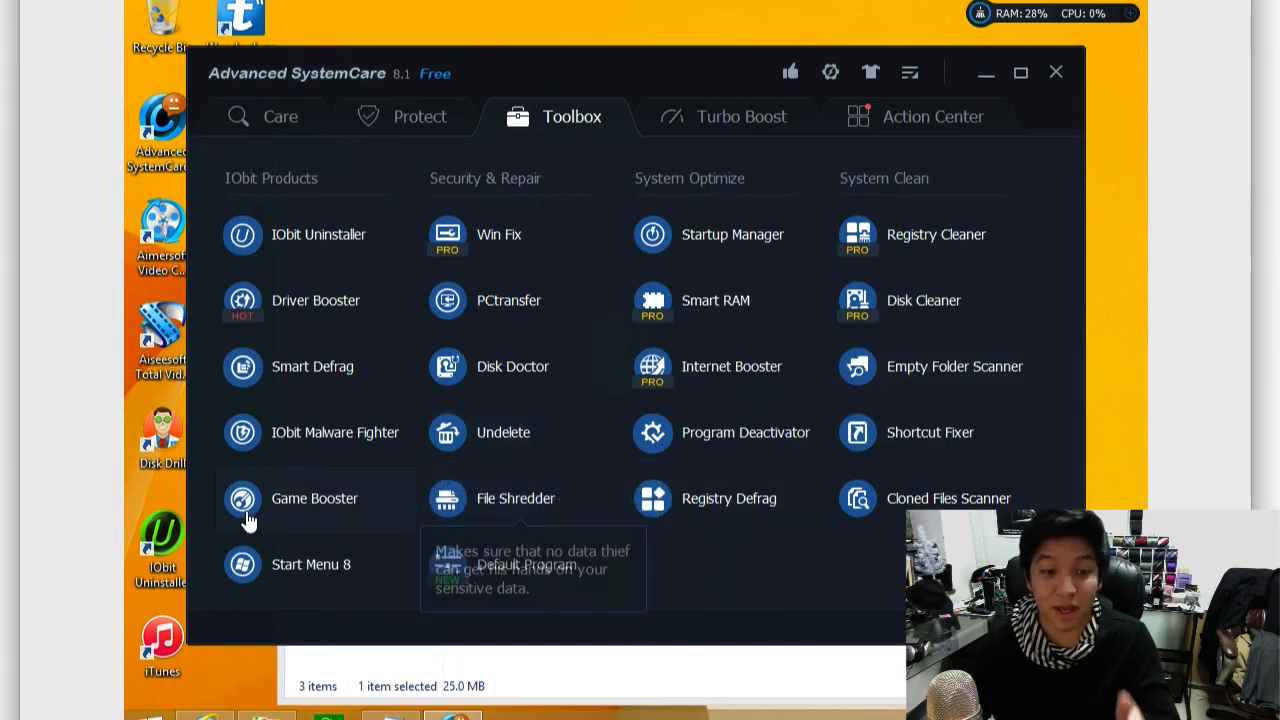
{"action": "mouse_move", "coordinate": [270, 510]}
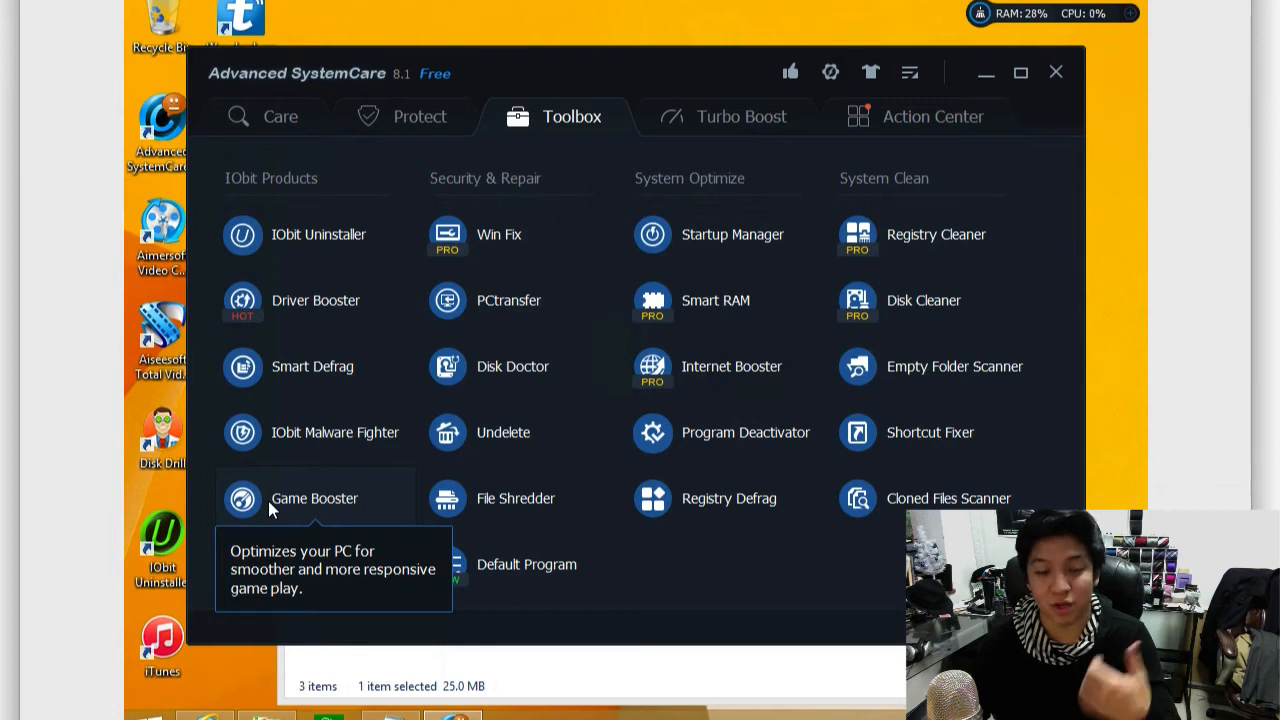
{"action": "mouse_move", "coordinate": [756, 124]}
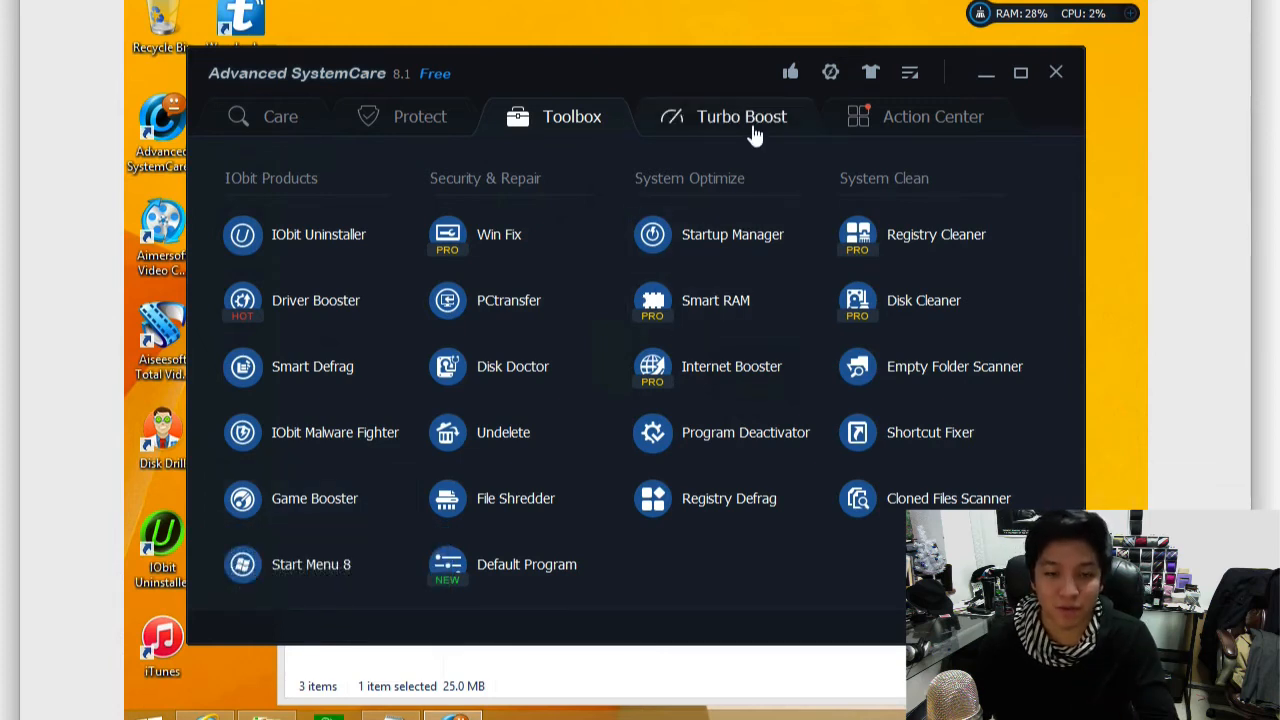
Step: Review Turbo Boost configuration: system services, non-Windows services, power plan, then back to Mode
{"action": "left_click", "coordinate": [742, 116]}
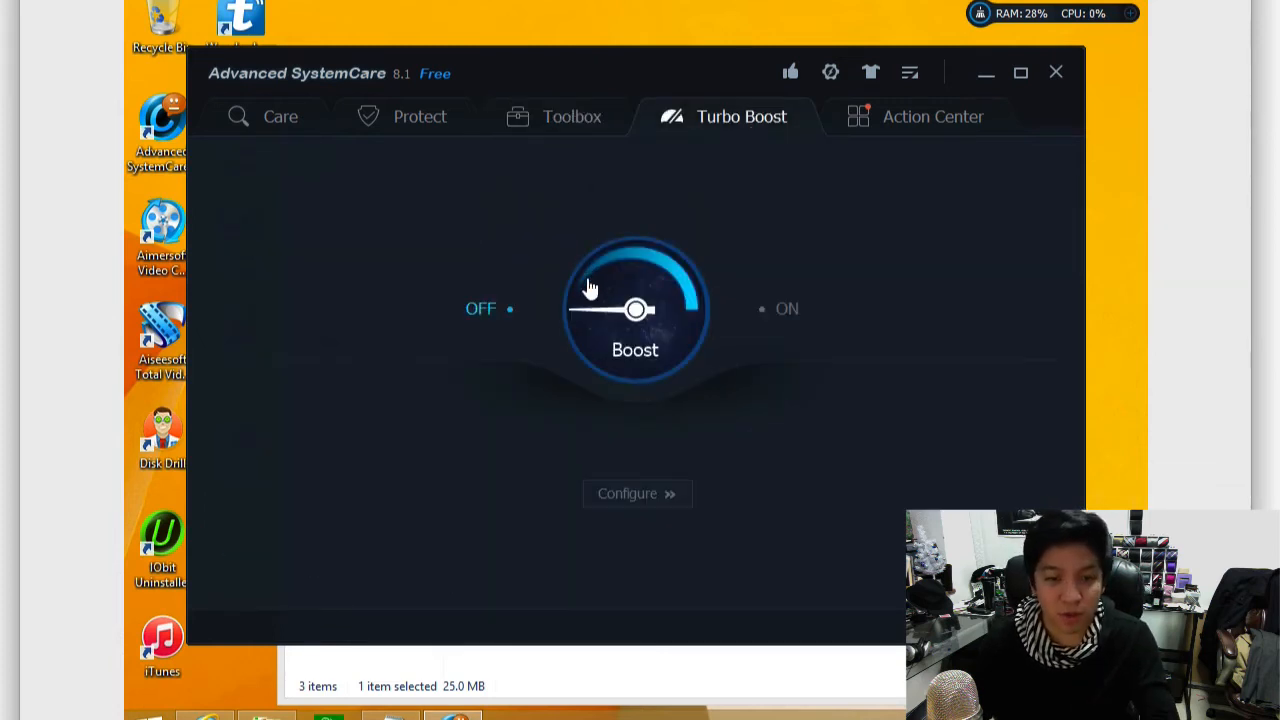
{"action": "left_click", "coordinate": [636, 492]}
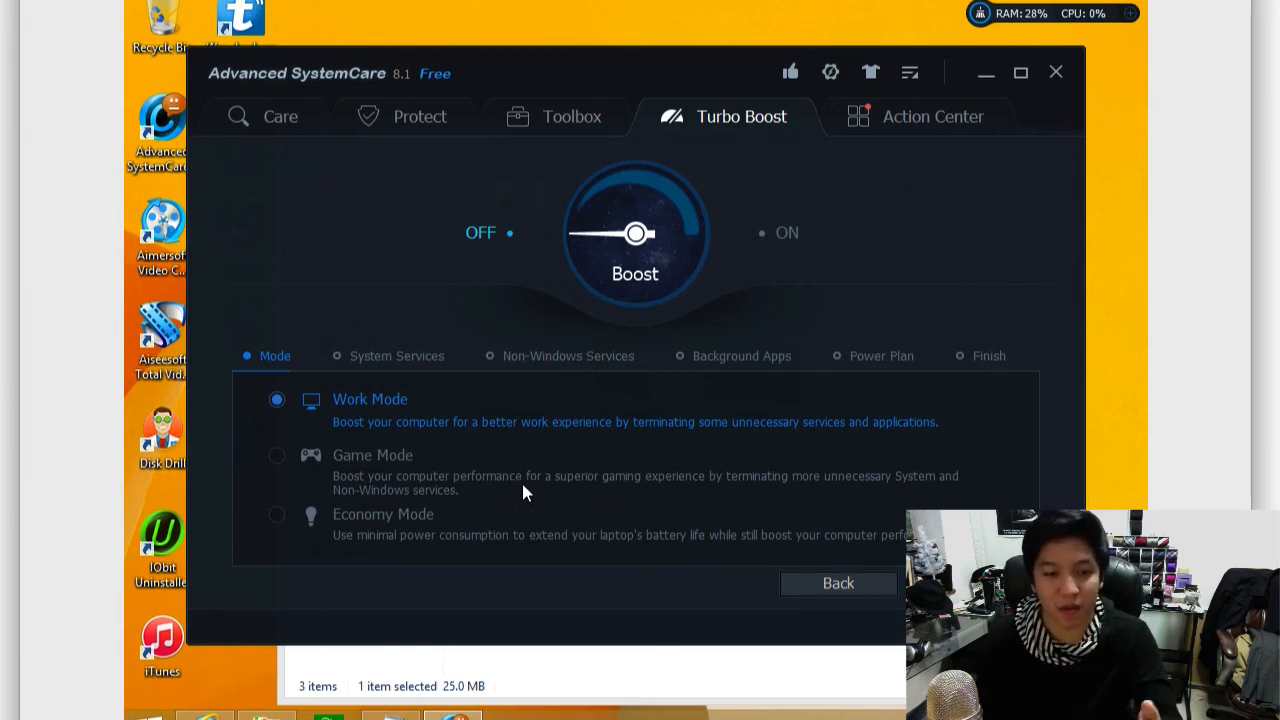
{"action": "left_click", "coordinate": [396, 356]}
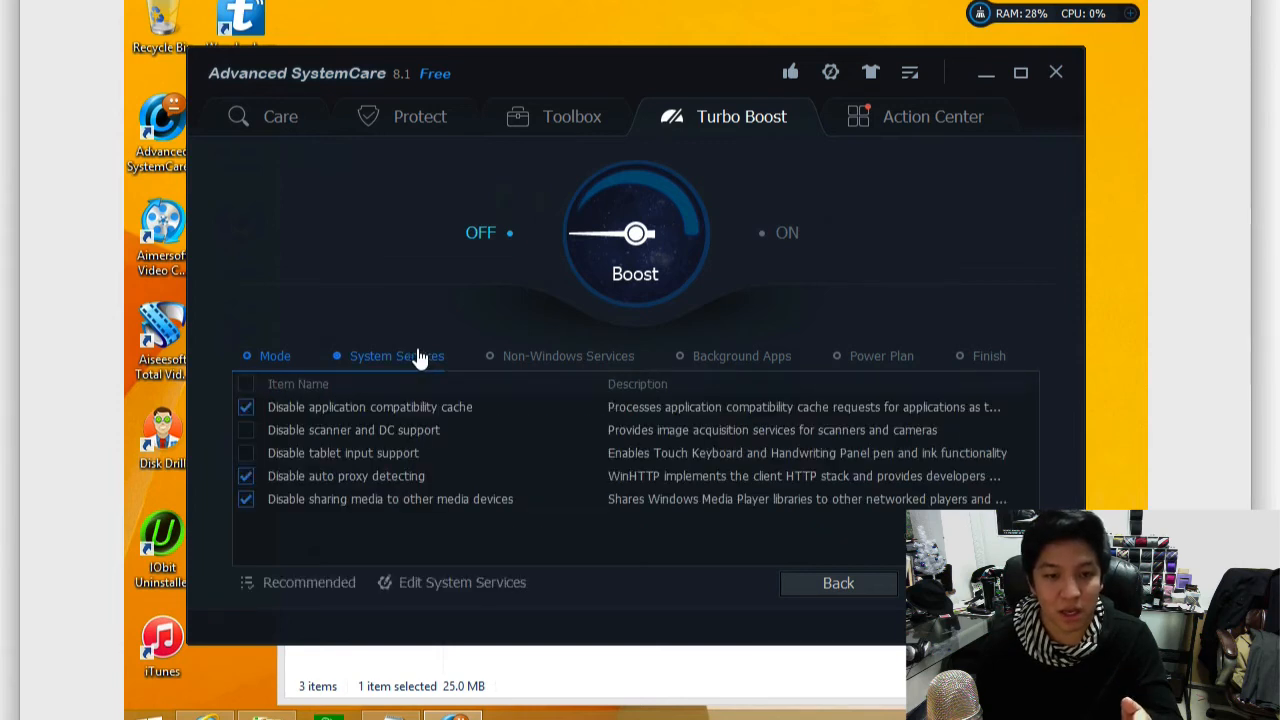
{"action": "left_click", "coordinate": [568, 356]}
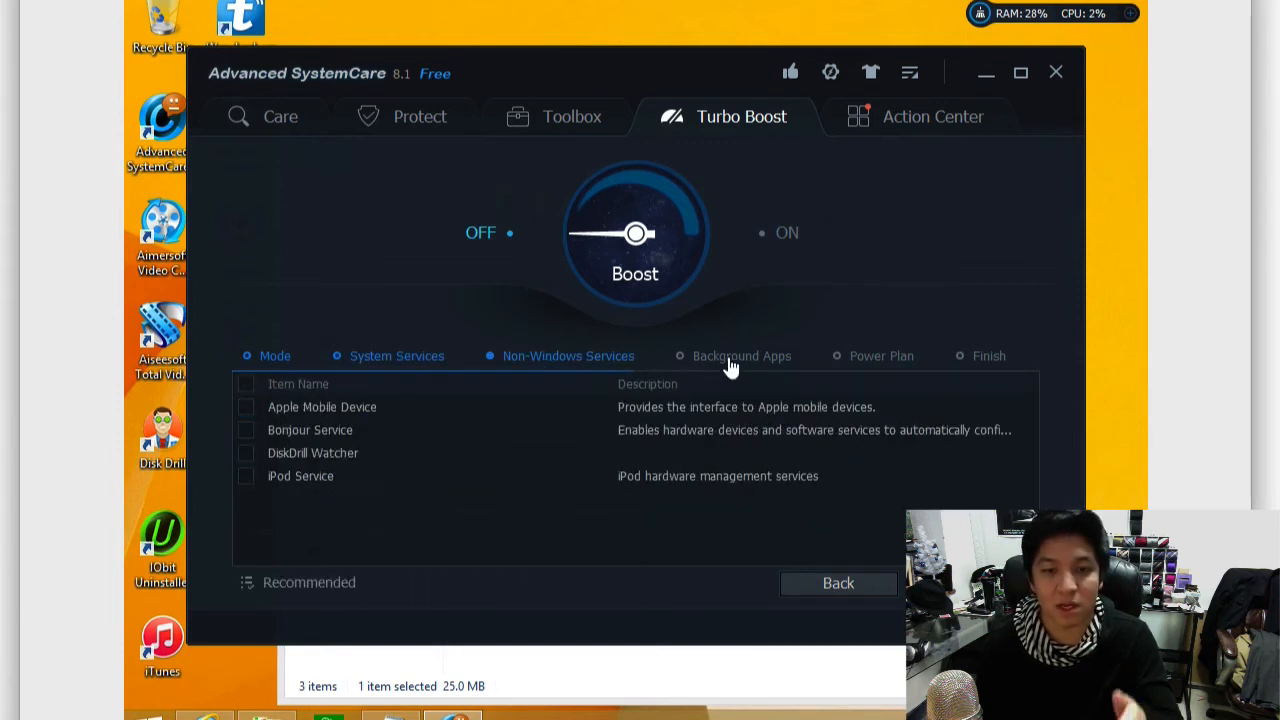
{"action": "left_click", "coordinate": [880, 356]}
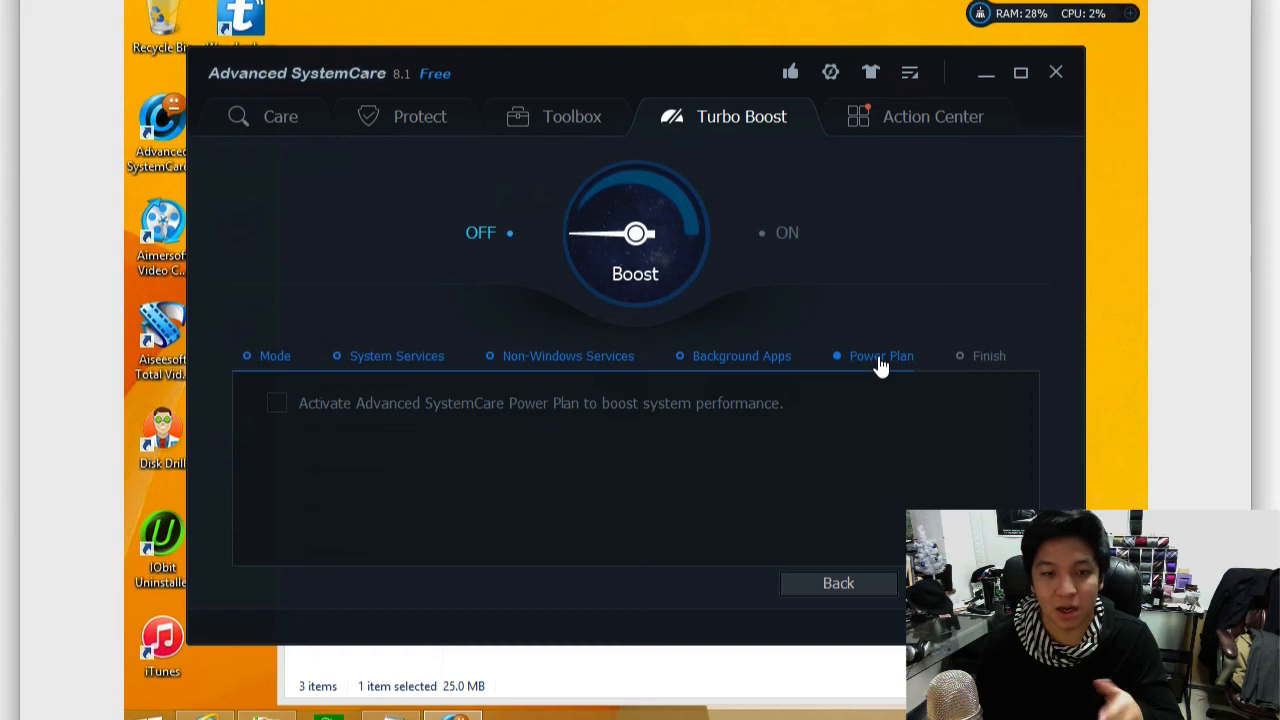
{"action": "left_click", "coordinate": [274, 356]}
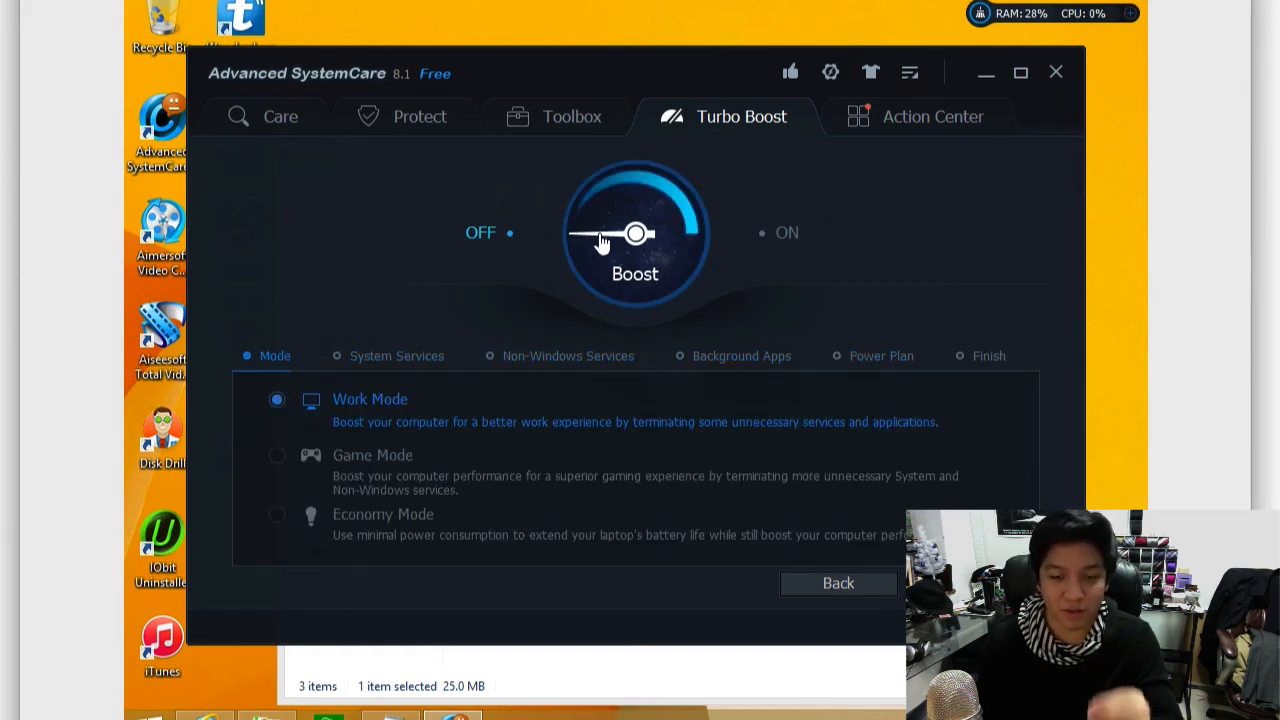
Step: Turn Turbo Boost on, stopping 14 services and freeing 202.81 MB RAM, then restore it off
{"action": "left_click", "coordinate": [636, 236]}
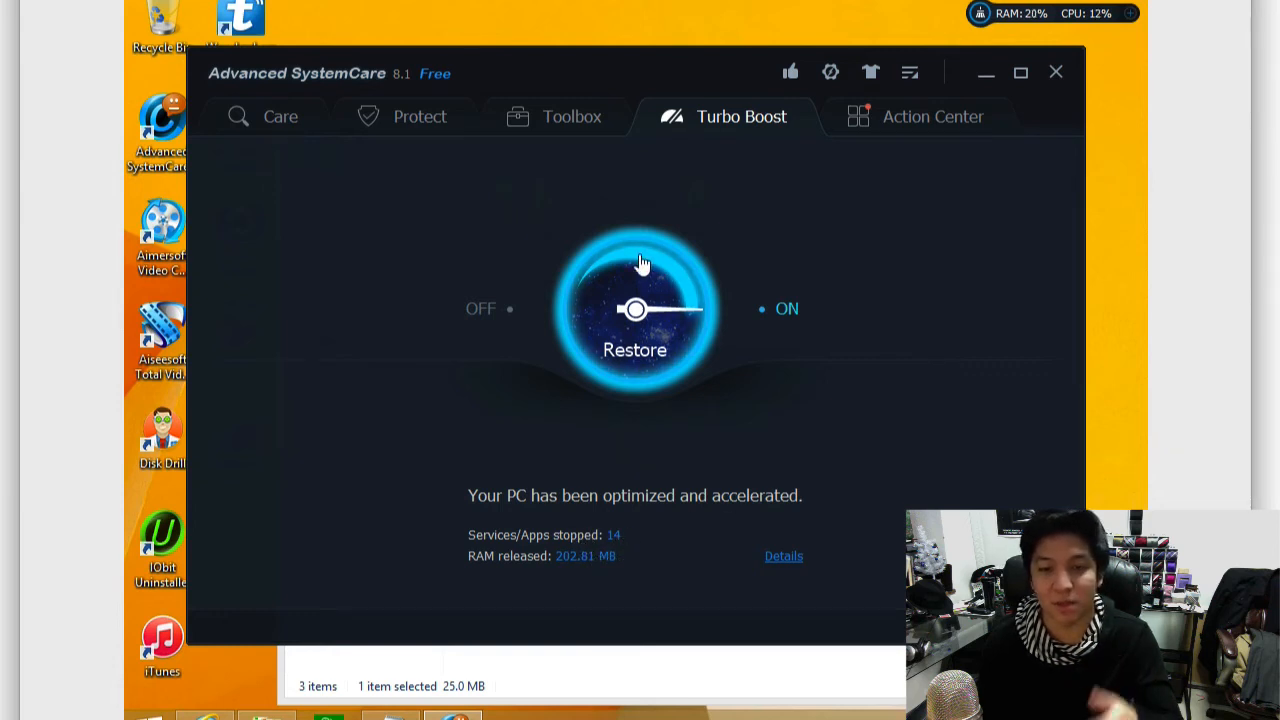
{"action": "left_click", "coordinate": [636, 308]}
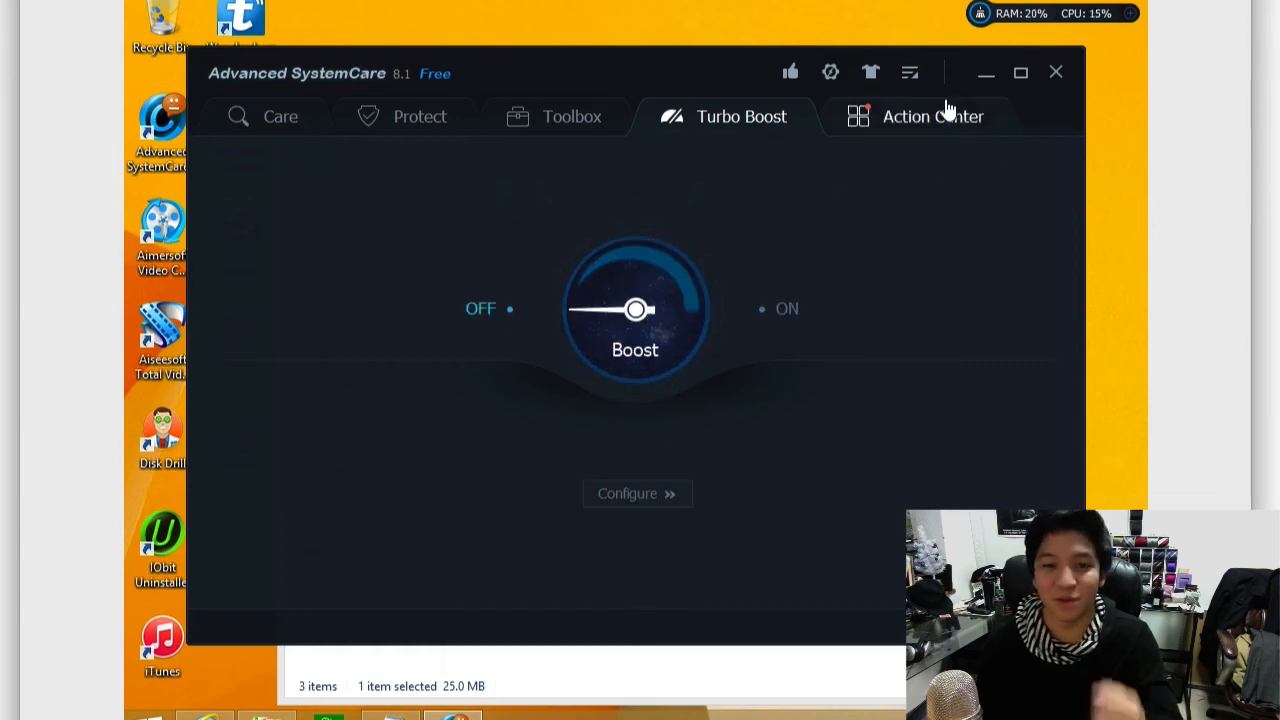
Step: Show the Action Center with its spyware, driver update, disk optimization and Start Menu recommendations
{"action": "left_click", "coordinate": [932, 116]}
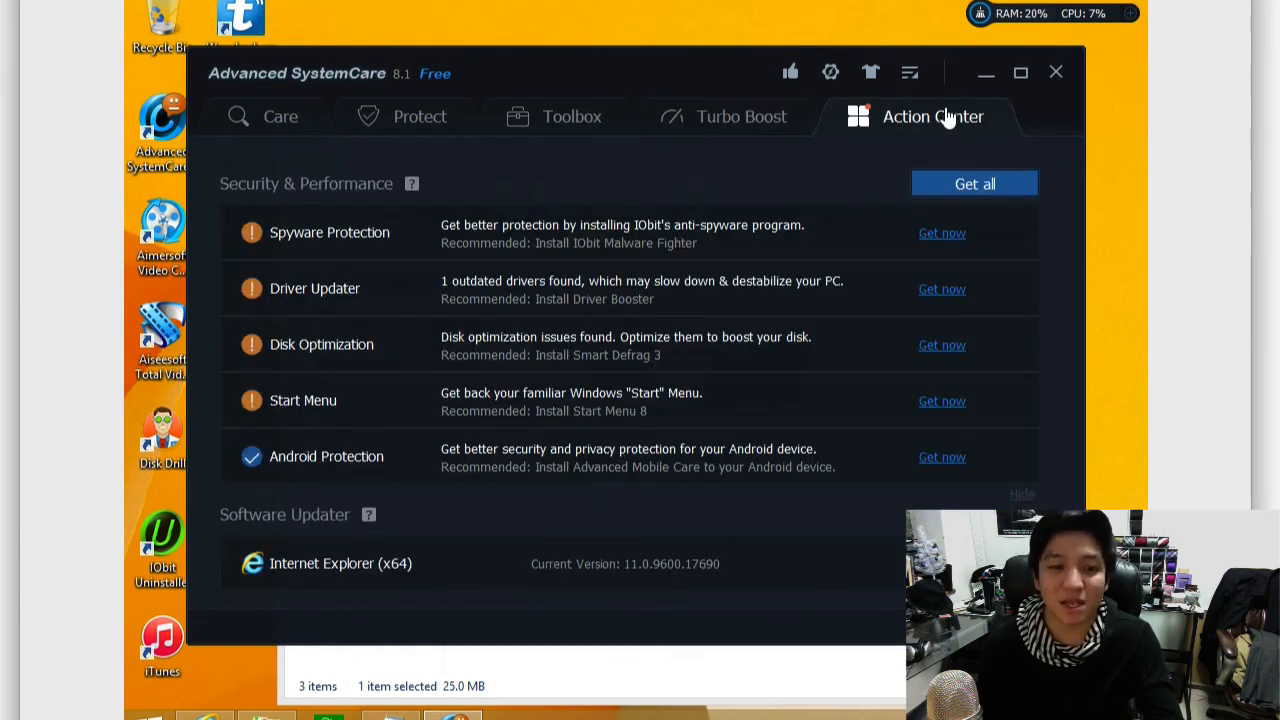
{"action": "mouse_move", "coordinate": [936, 128]}
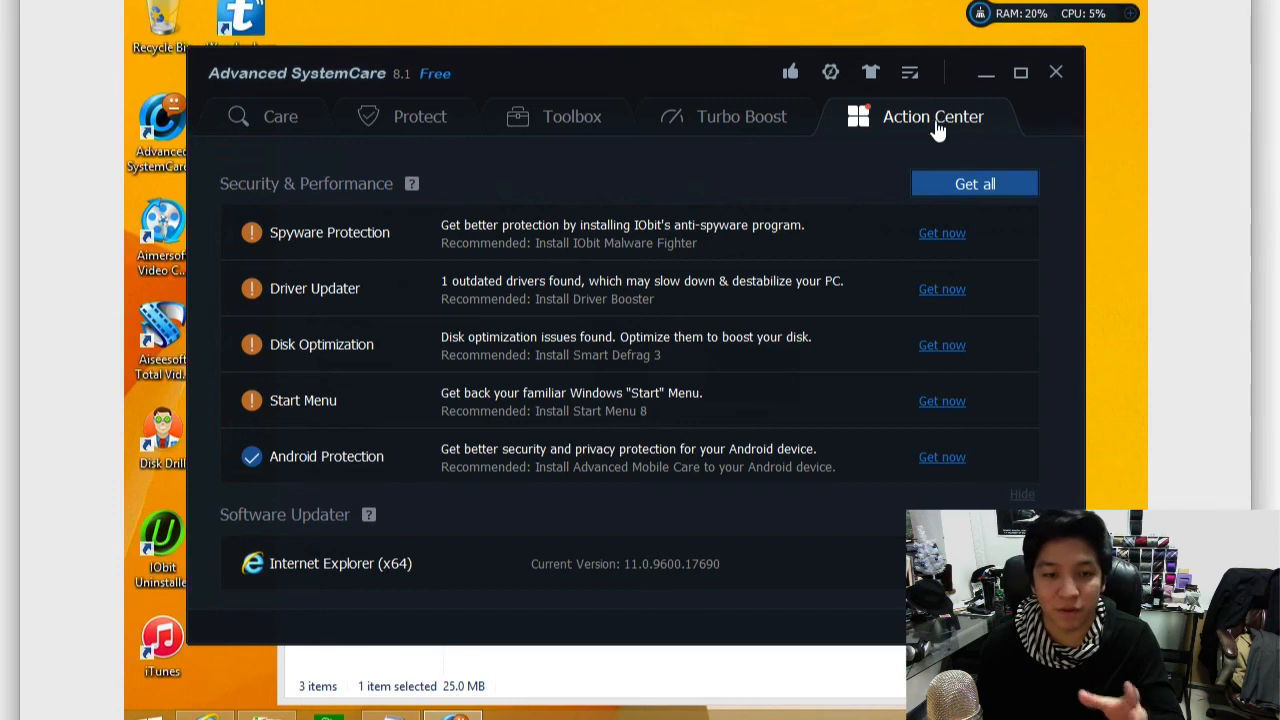
{"action": "mouse_move", "coordinate": [780, 332]}
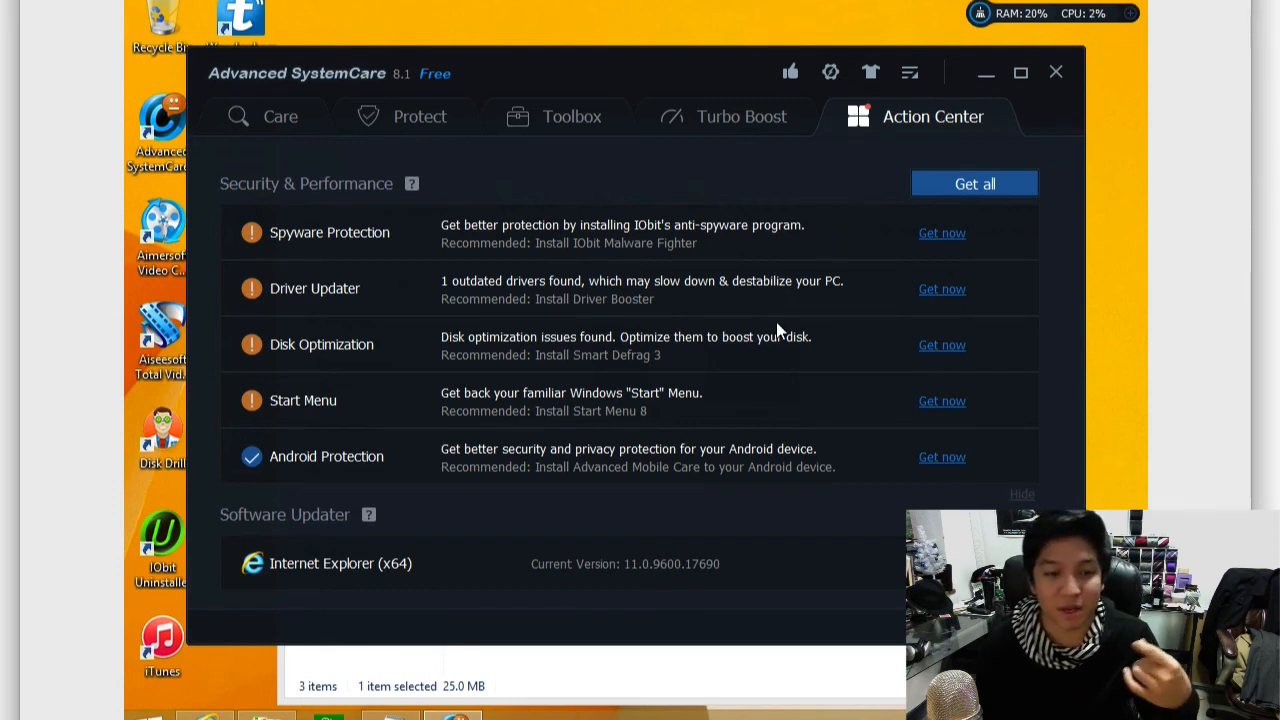